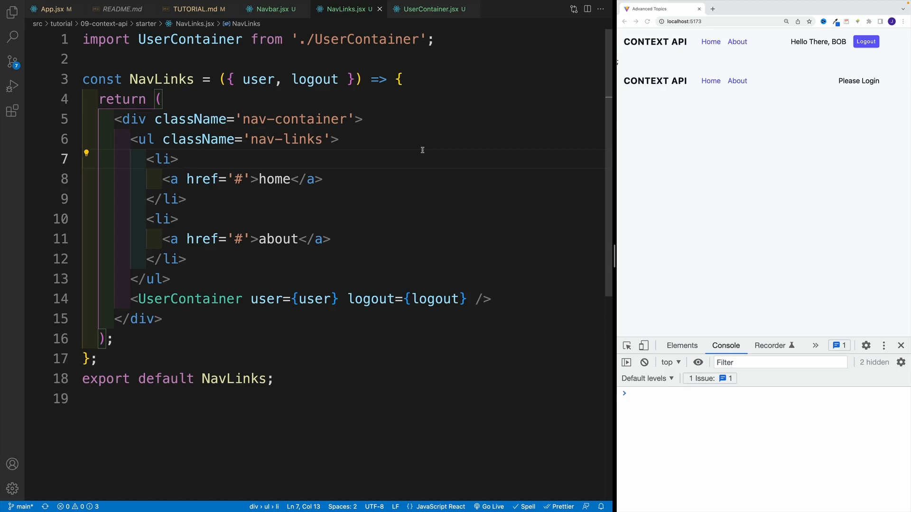
Review the project's files and the NavLinks component code in the explorer
click(87, 59)
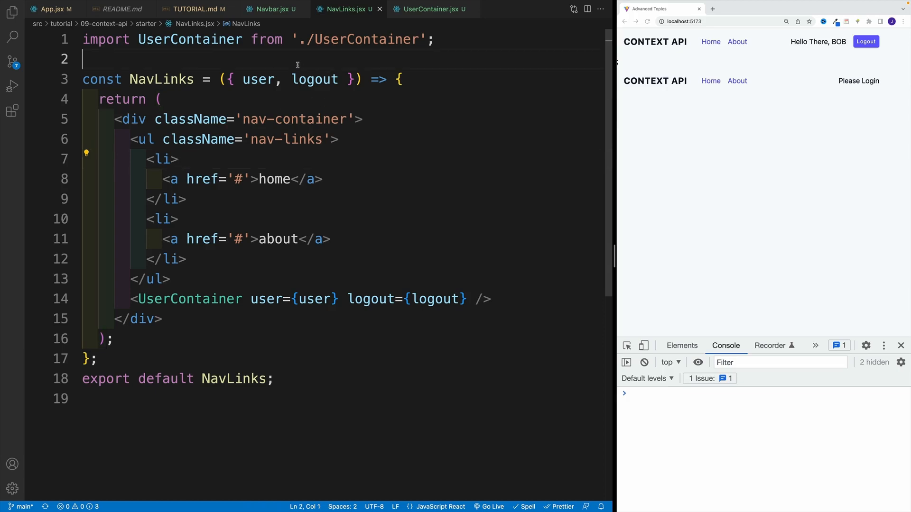
mouse_move(315, 79)
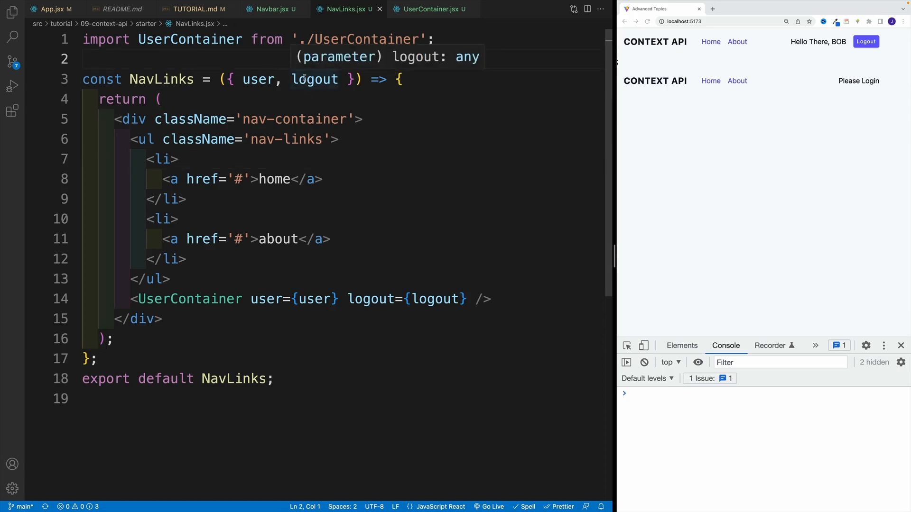
click(13, 11)
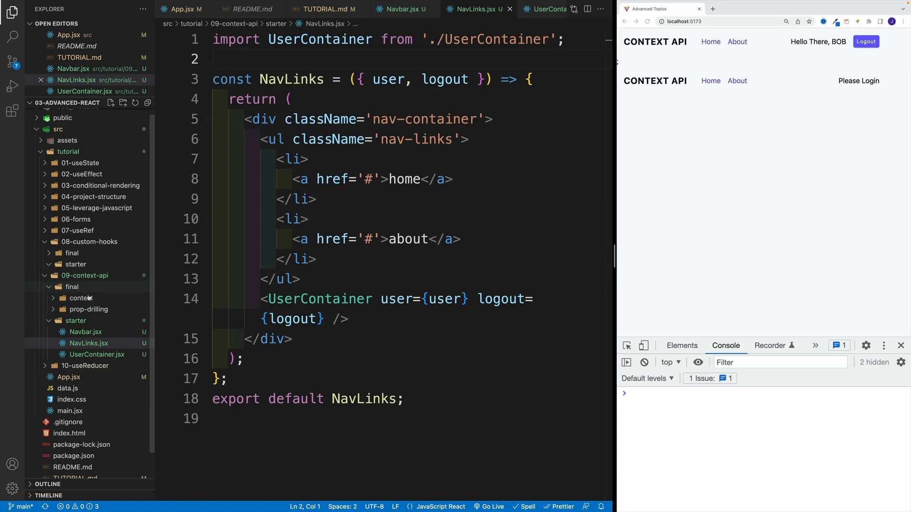
mouse_move(123, 312)
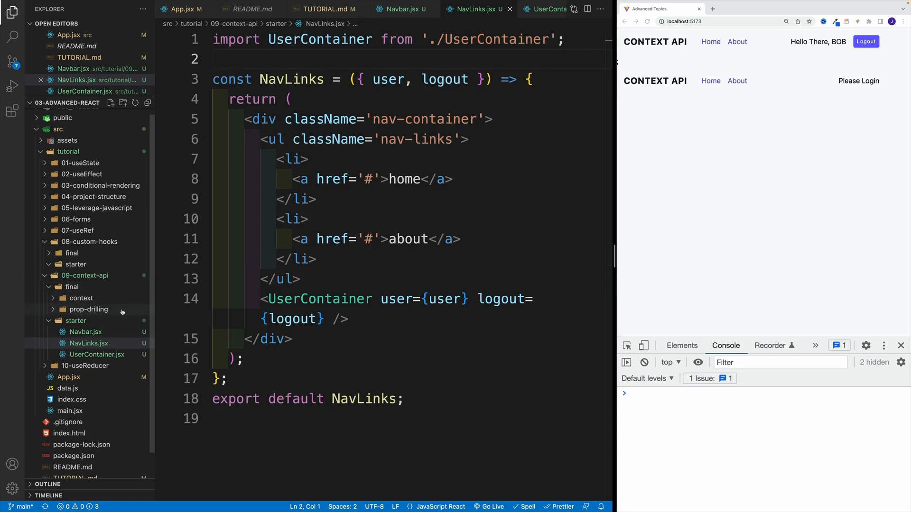
mouse_move(82, 298)
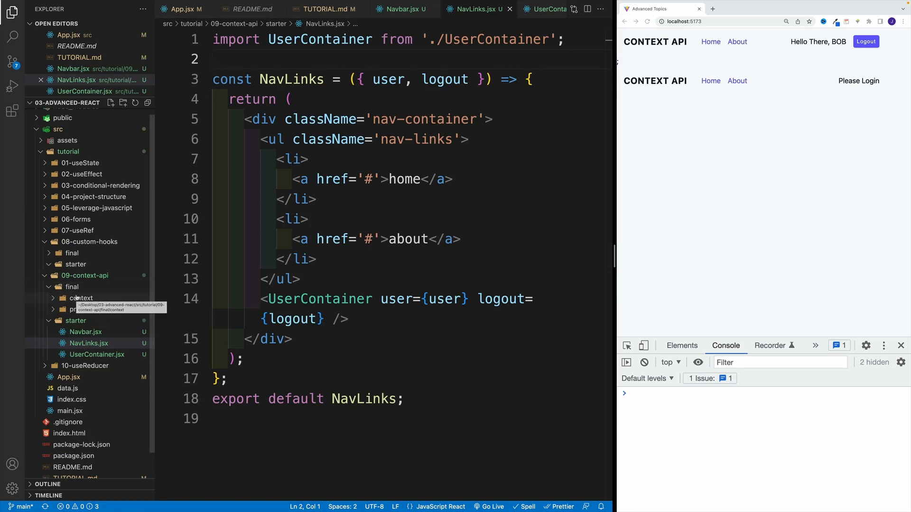
mouse_move(302, 179)
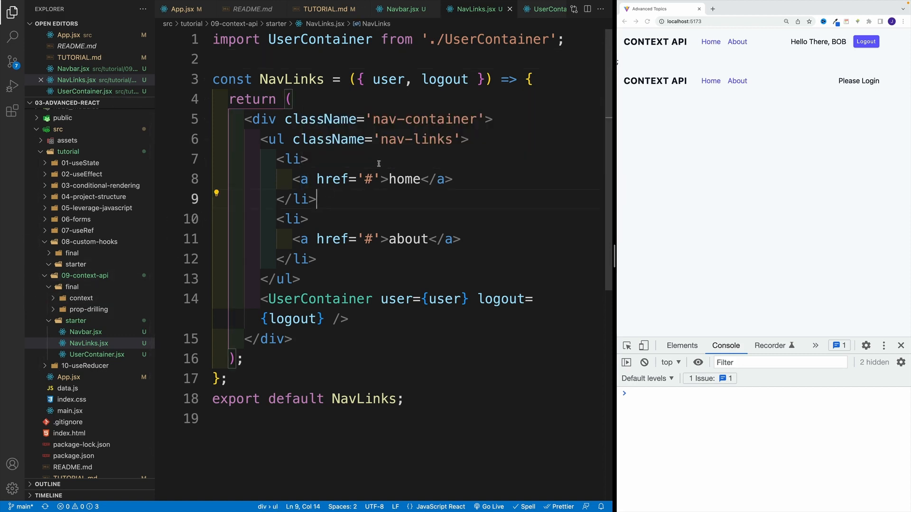
click(309, 159)
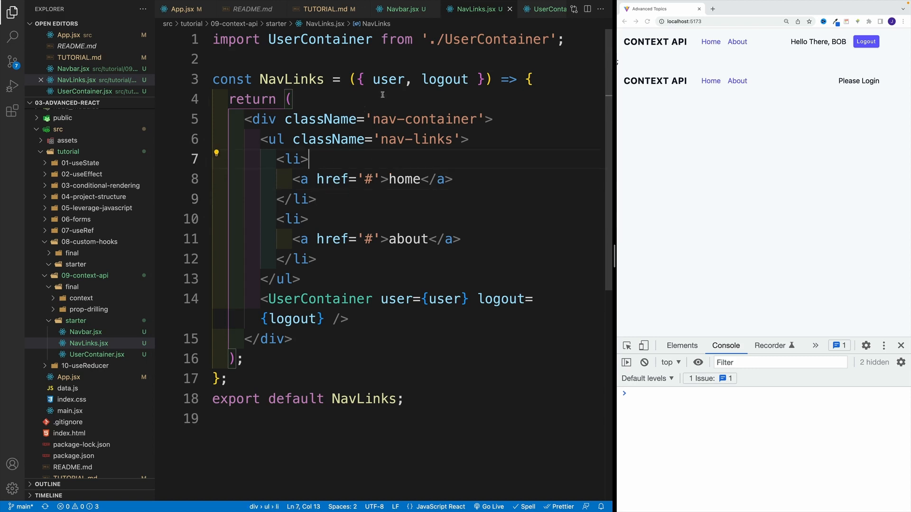
mouse_move(323, 110)
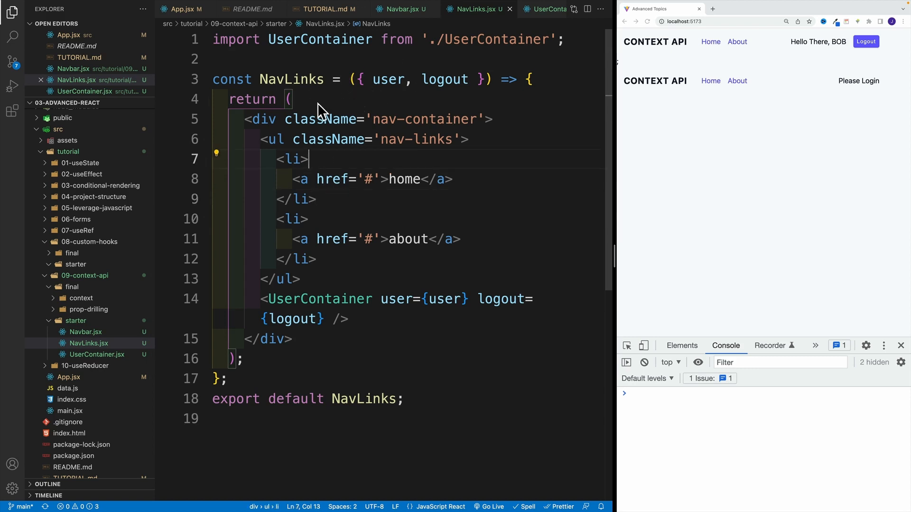
mouse_move(333, 102)
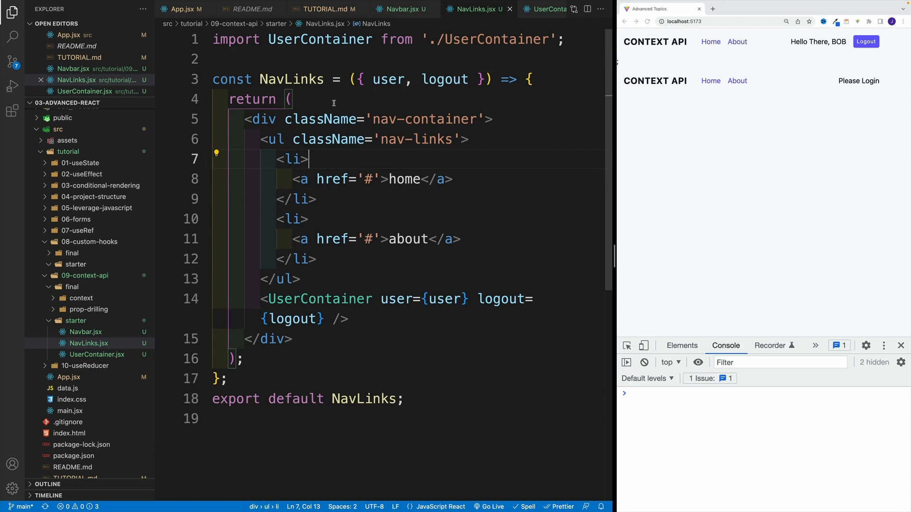
click(289, 99)
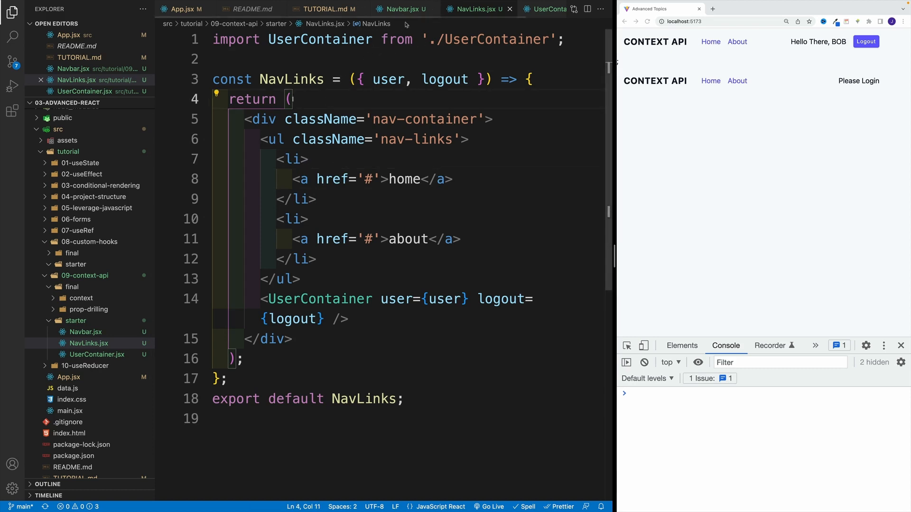
click(462, 78)
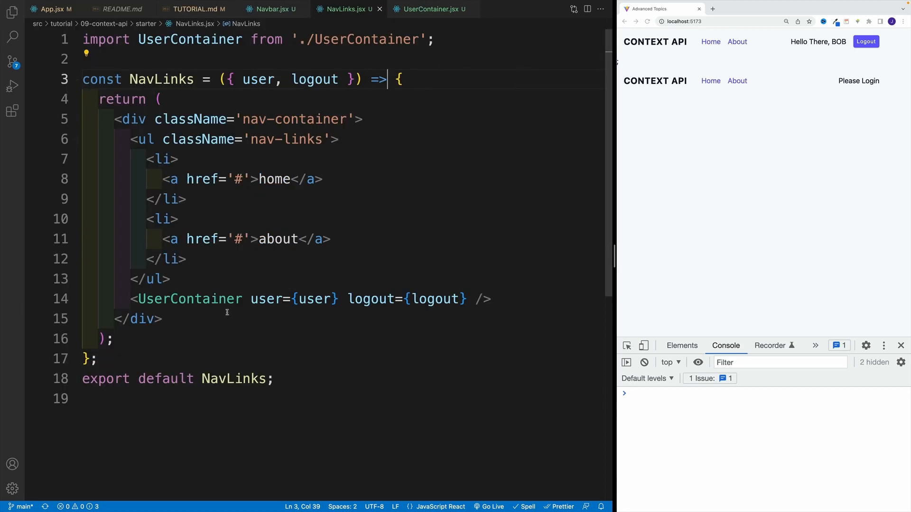
Remove the user and logout props from <NavLinks /> in Navbar.jsx and from <UserContainer /> in NavLinks.jsx
click(271, 9)
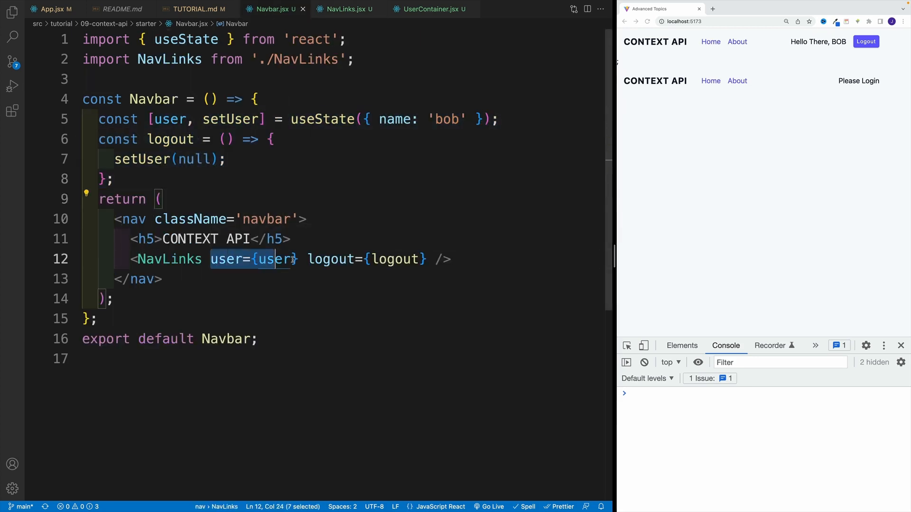
key(Delete)
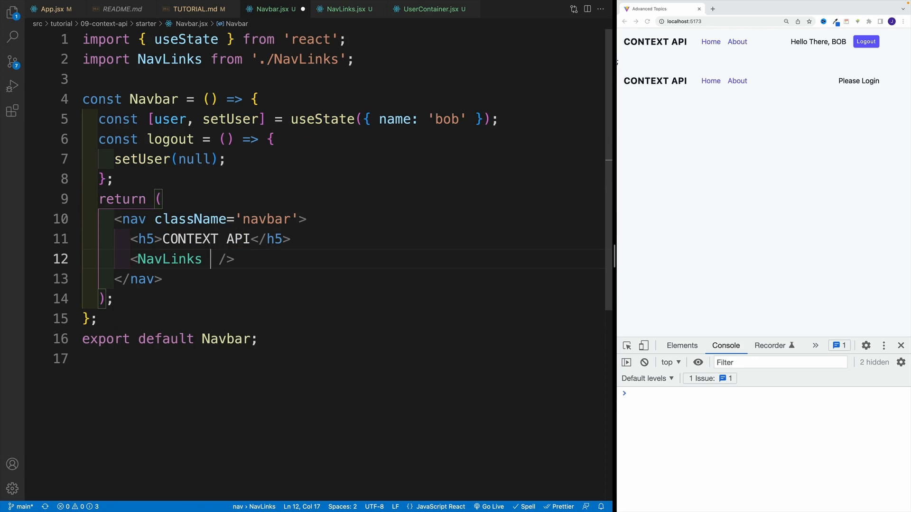
click(344, 9)
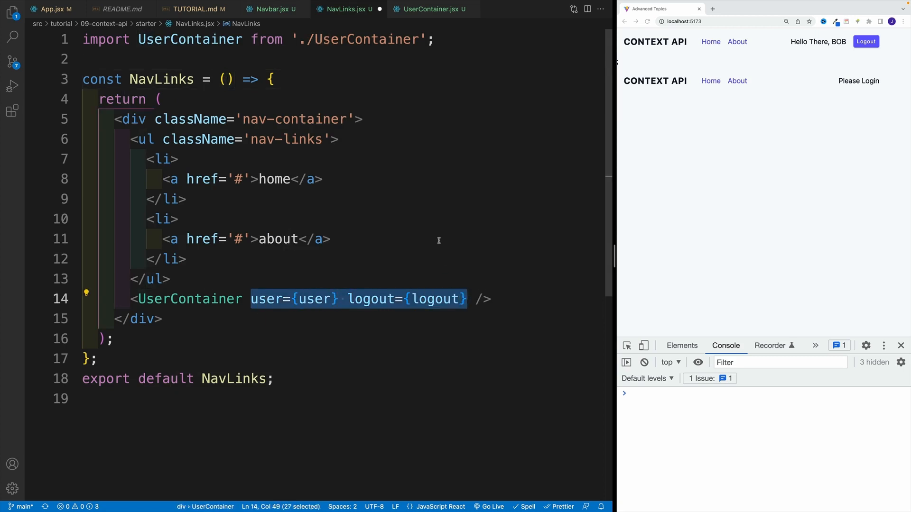
key(Delete)
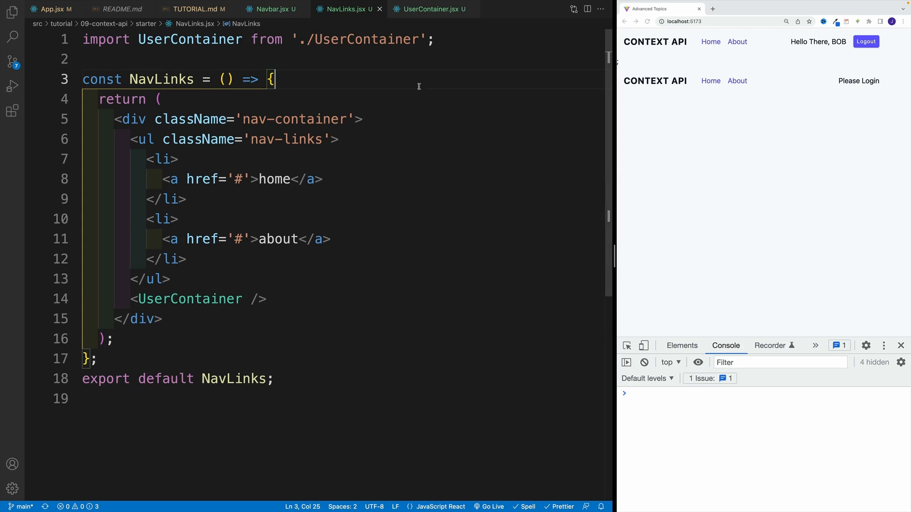
Add return 'hello world'; as the first line of the UserContainer component body
click(430, 8)
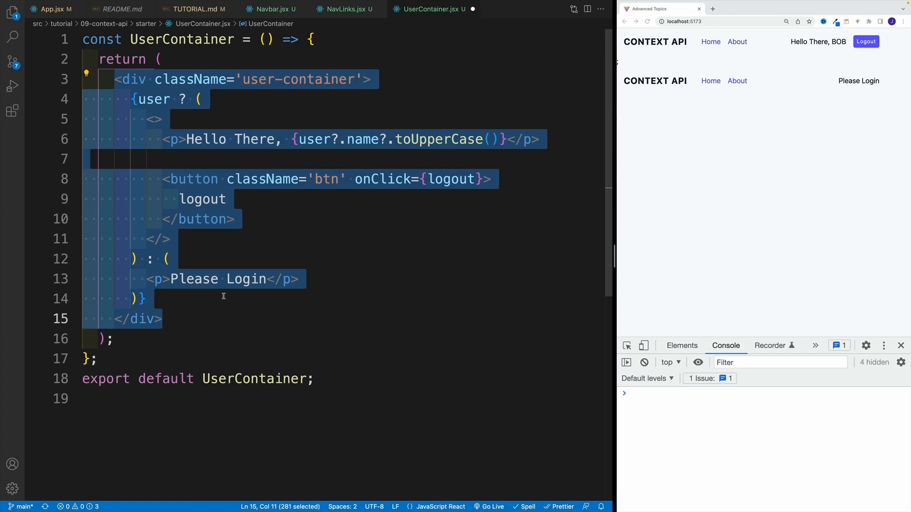
click(350, 39)
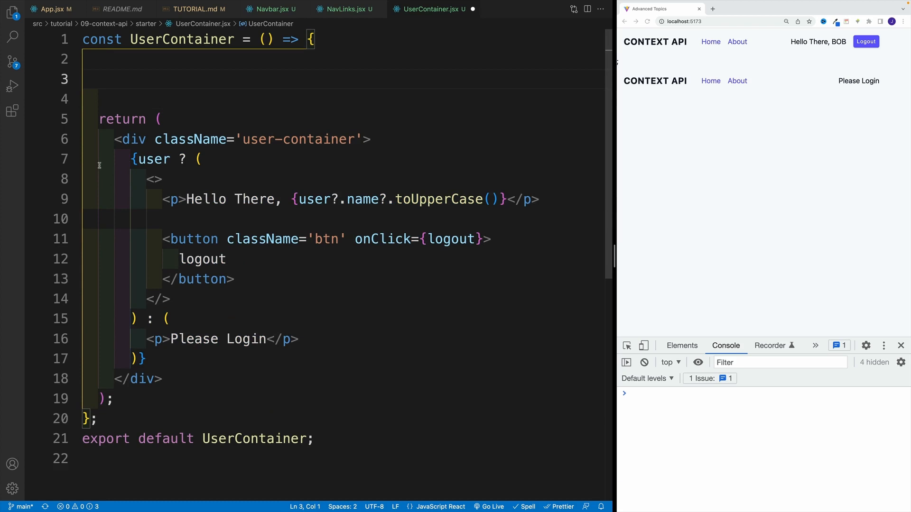
click(154, 100)
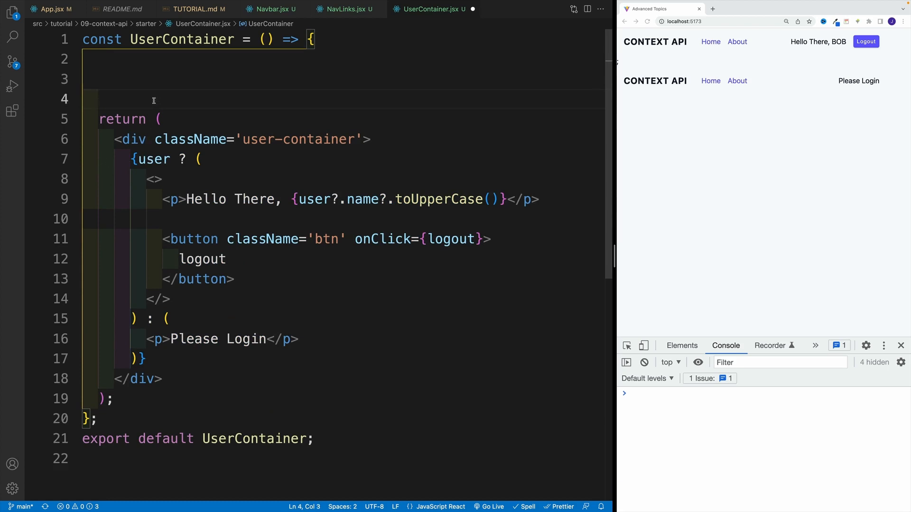
text(return)
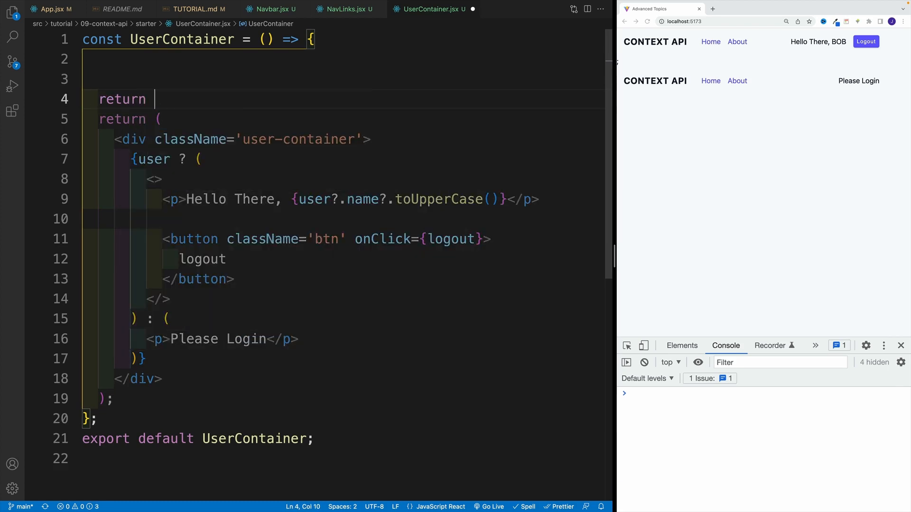
text('hel')
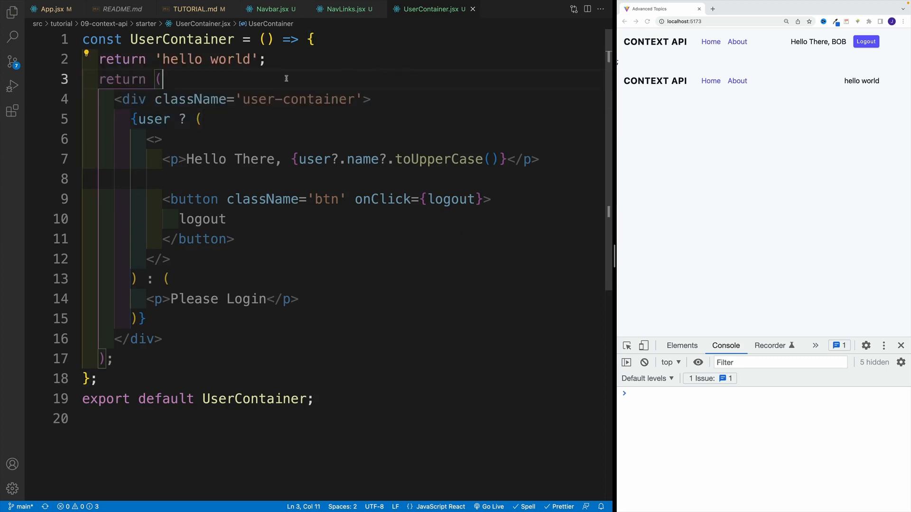
mouse_move(362, 35)
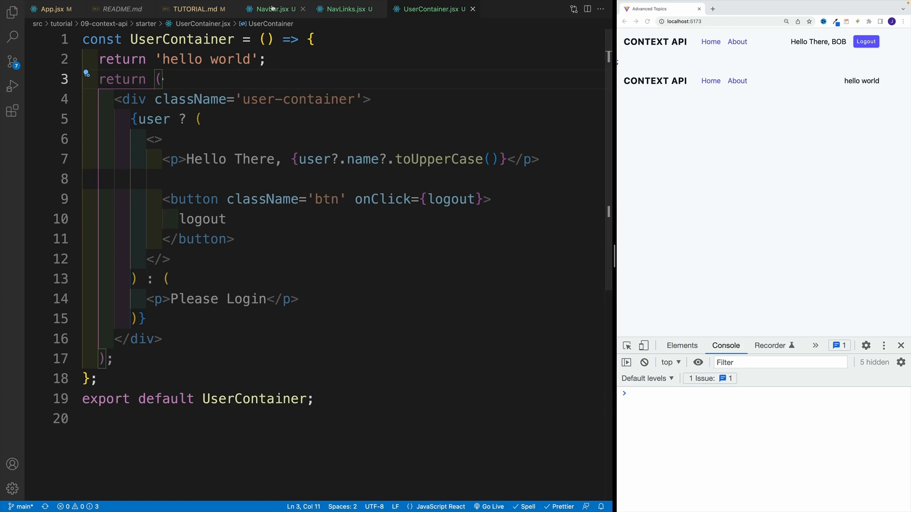
Write React.createContext() on a new first line inside the Navbar component
click(268, 9)
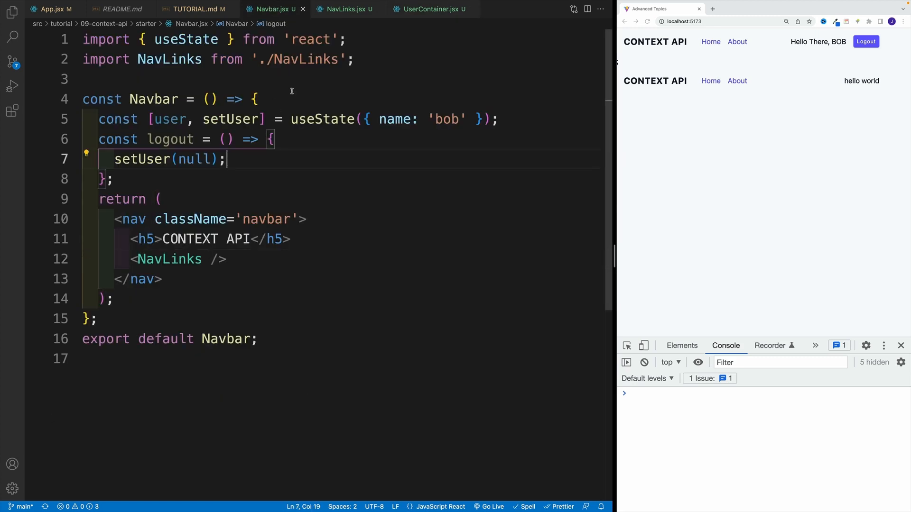
click(254, 99)
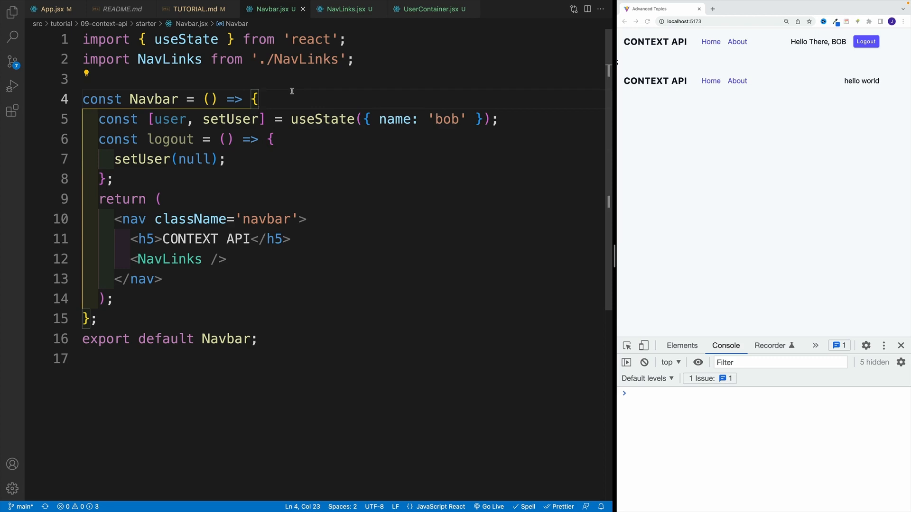
key(Enter)
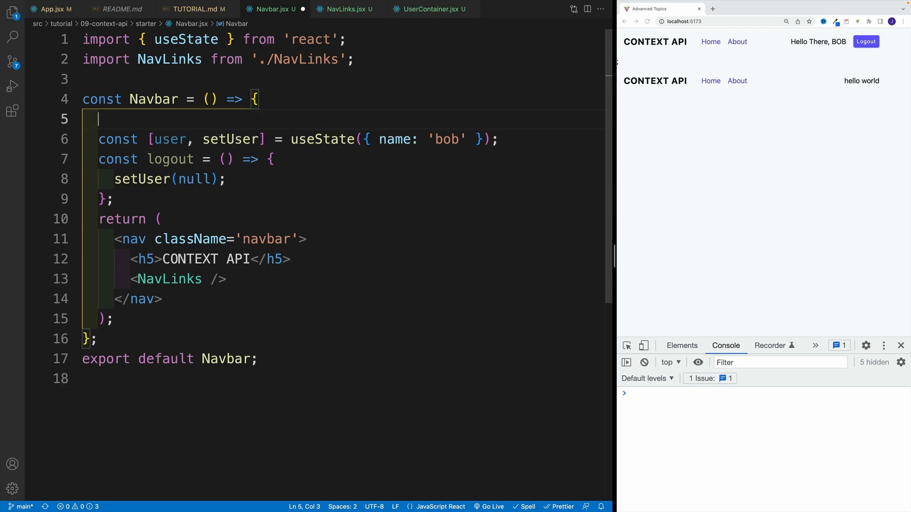
text(React)
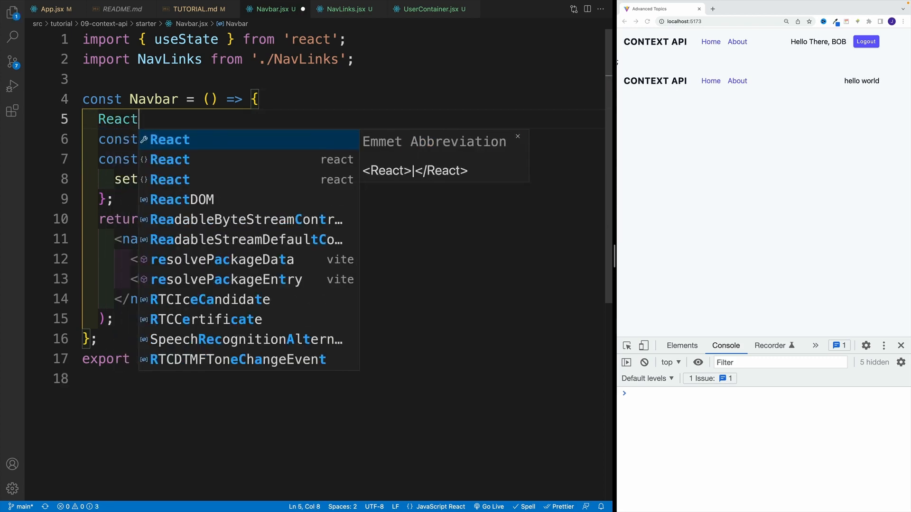
text(.createContext)
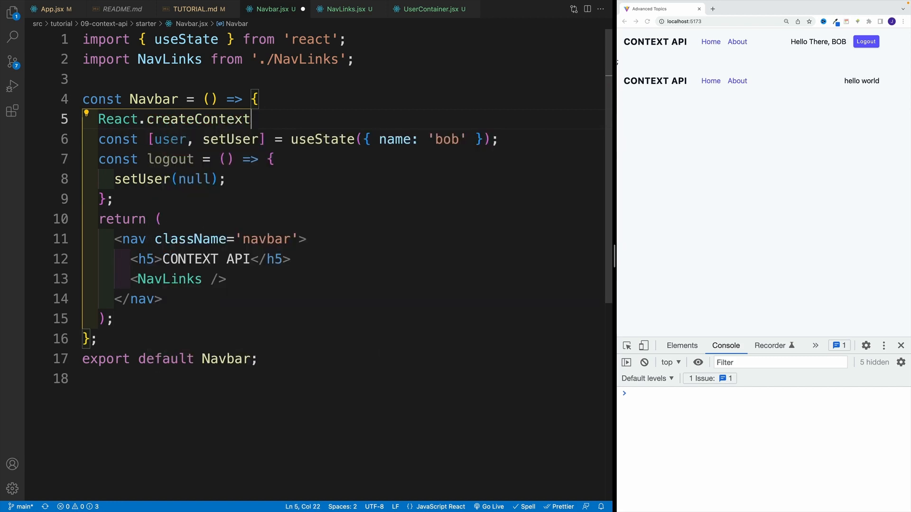
text(();)
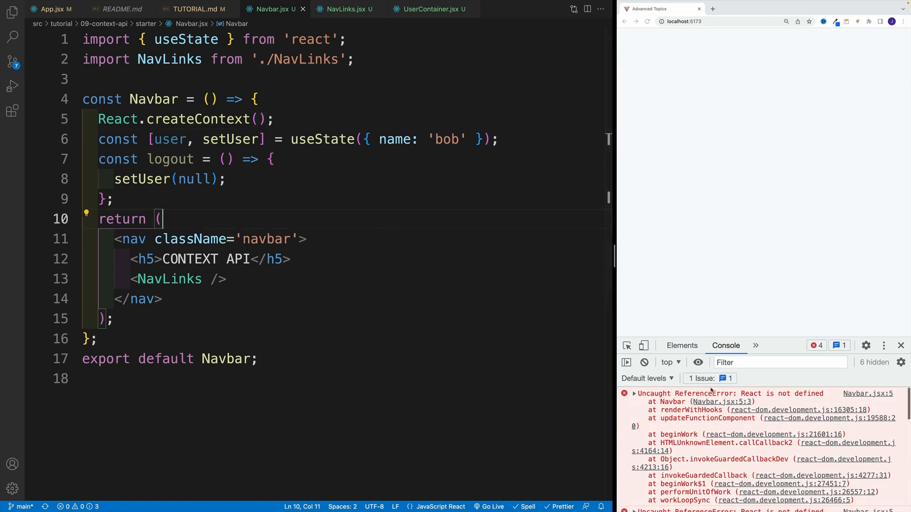
Go back to the createContext line to remove it after the React is not defined error
click(227, 179)
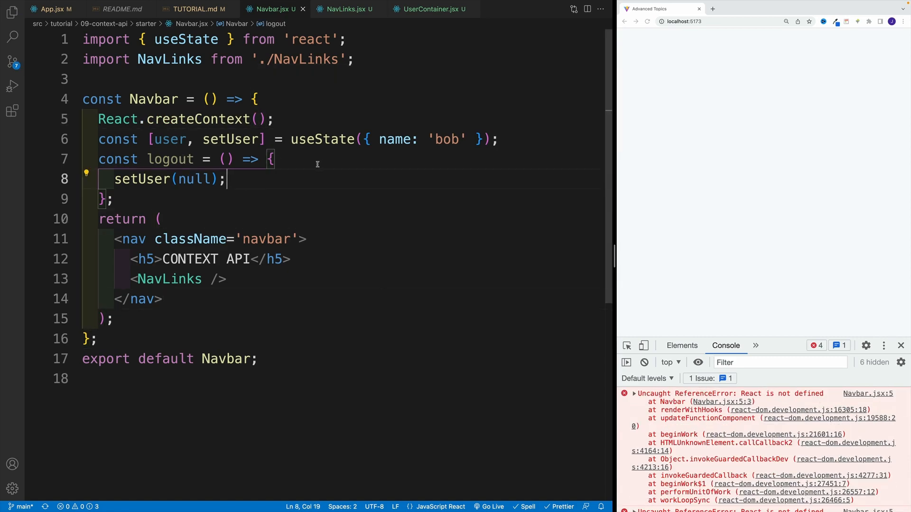
click(271, 159)
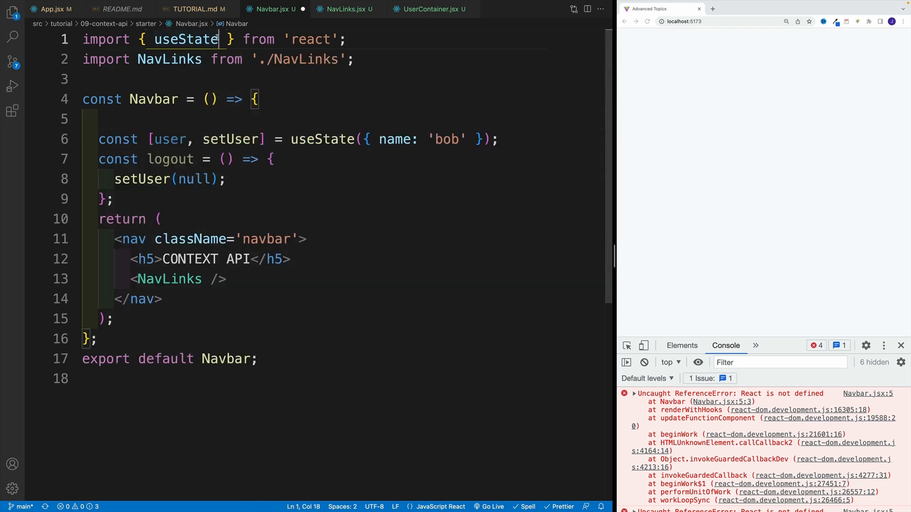
Import createContext from react and add export const NavbarContext = createContext(); above Navbar
text(, cre)
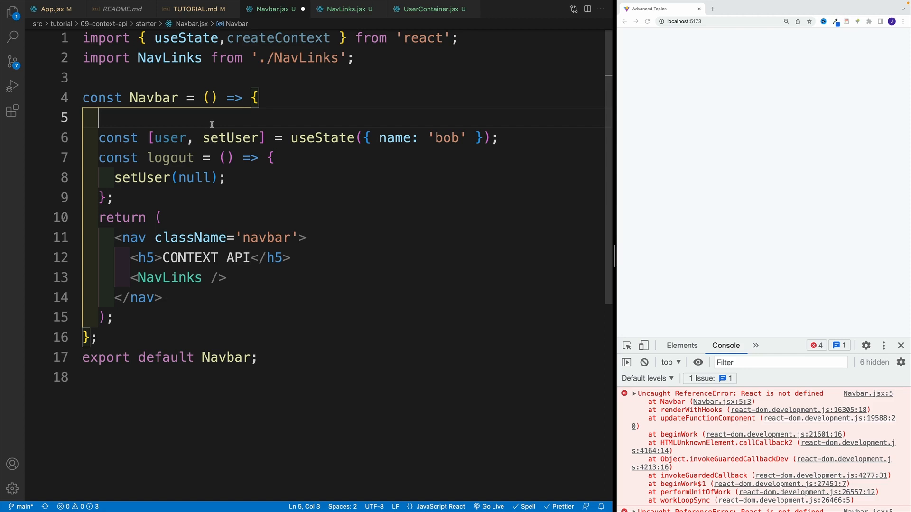
key(Enter)
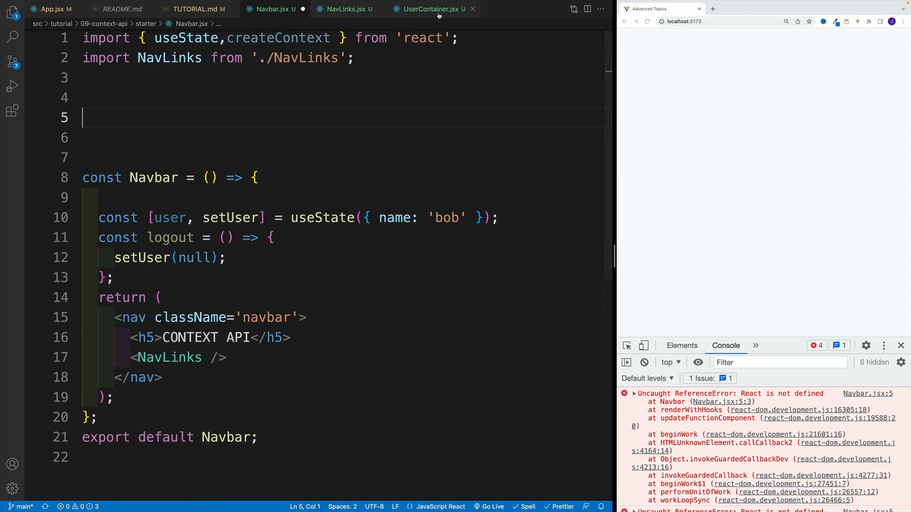
mouse_move(429, 9)
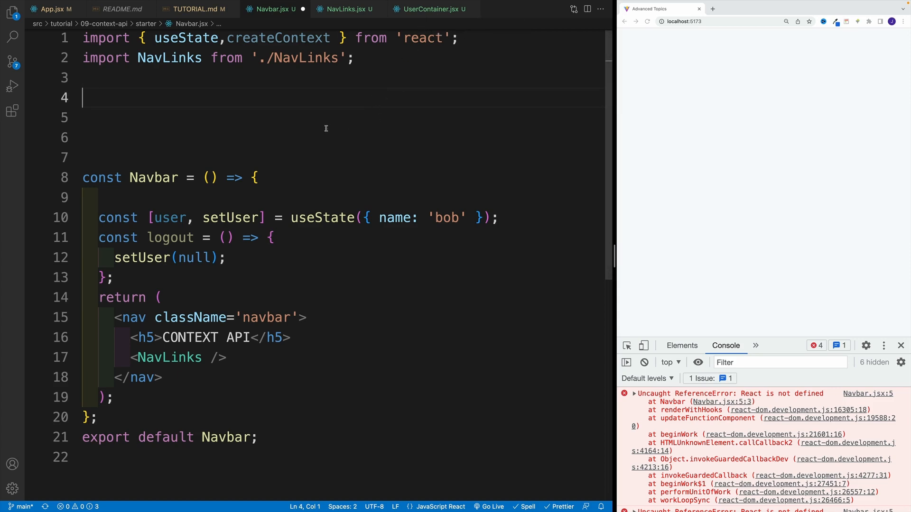
text(export)
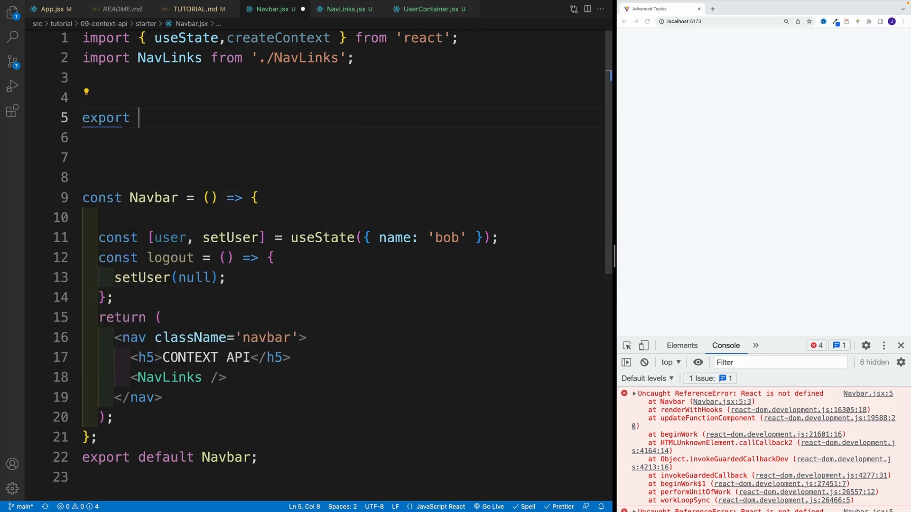
text(const)
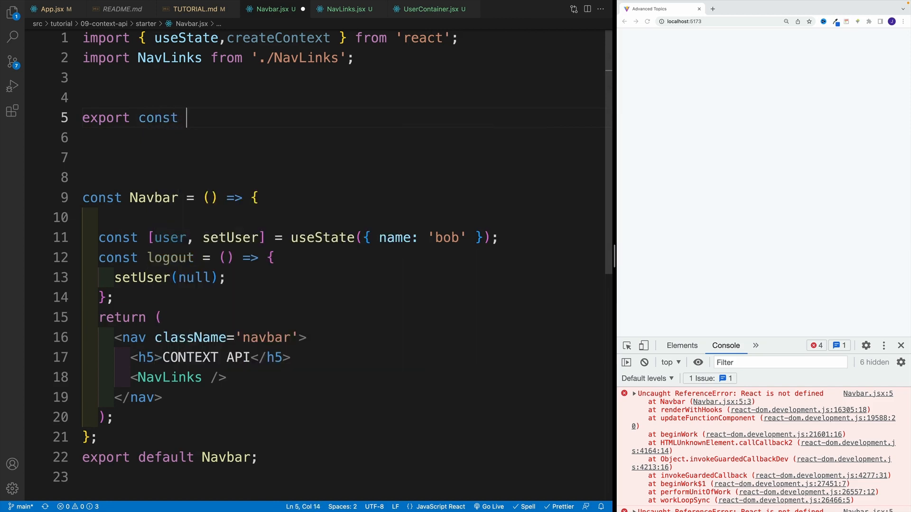
text(NavbarContext =)
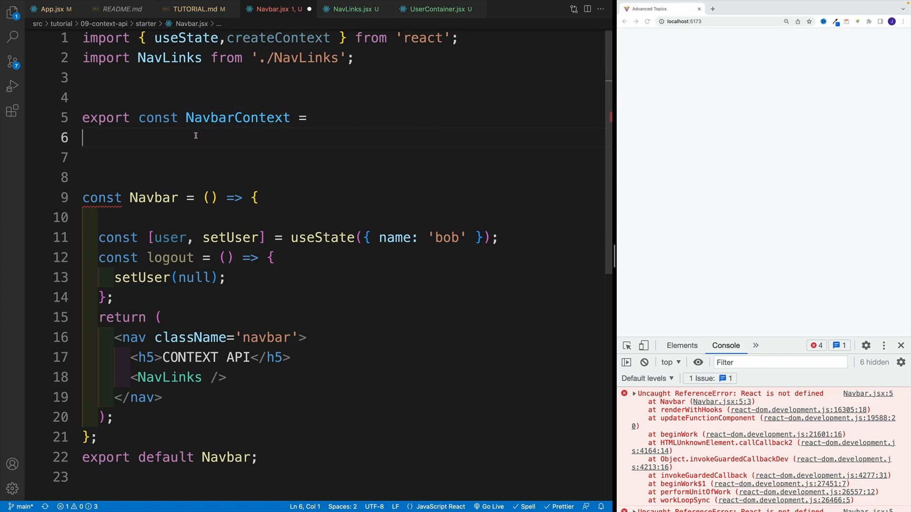
click(315, 117)
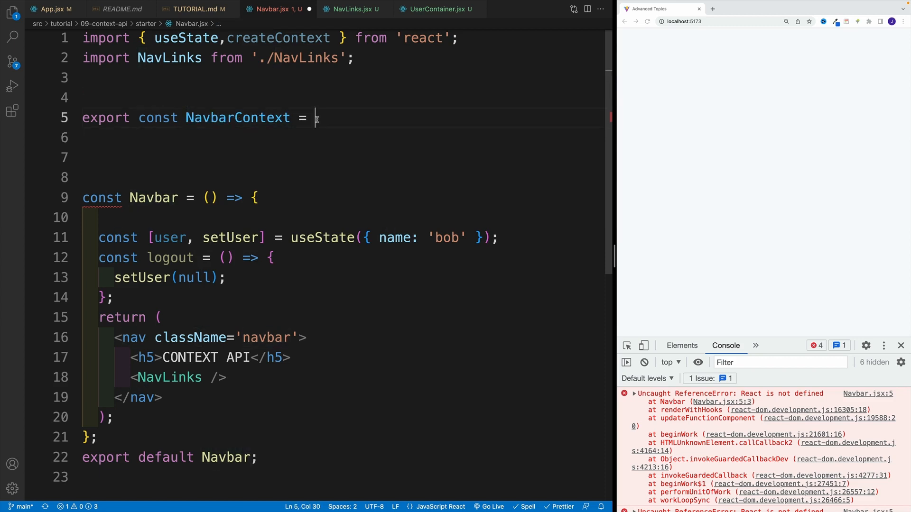
text(createContext()
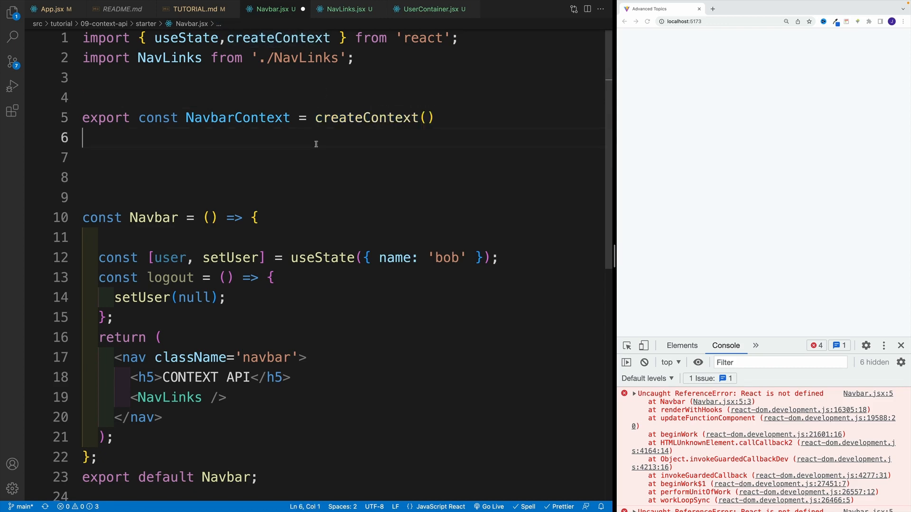
Log NavbarContext to the console with console.log
text(log(NavbarContext);)
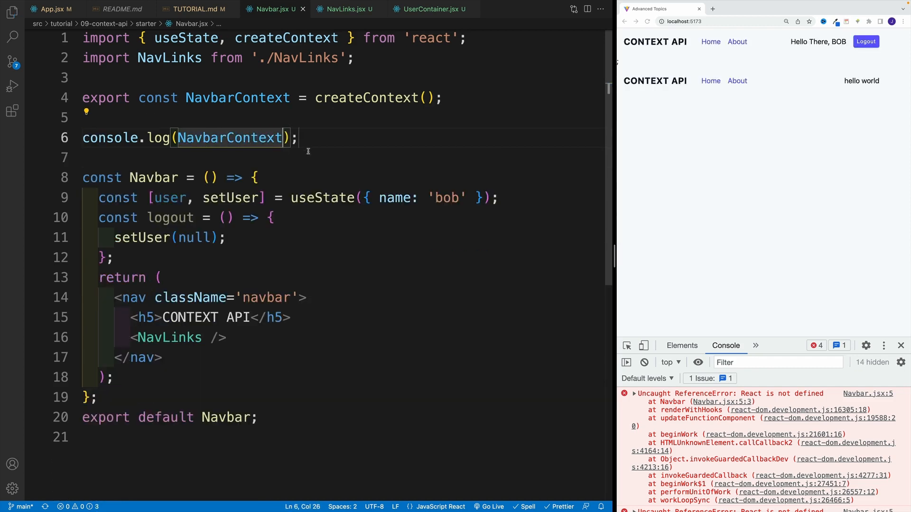
mouse_move(649, 368)
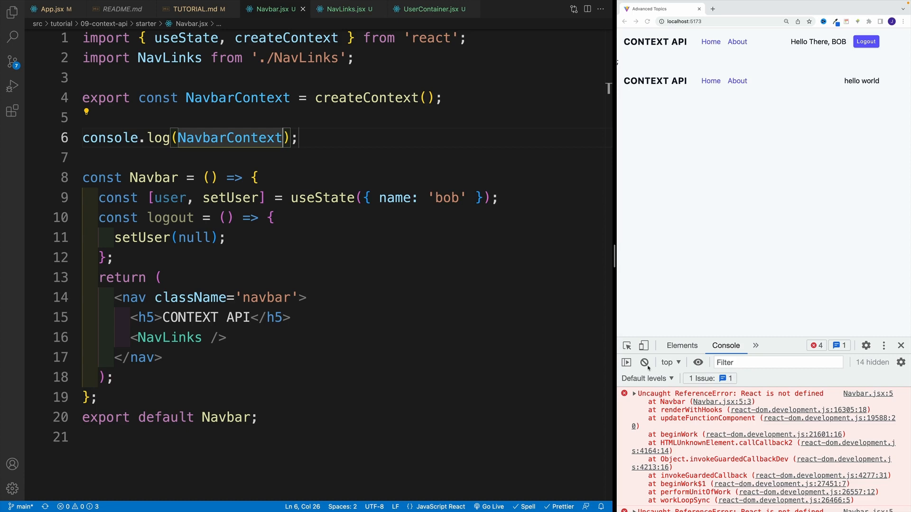
Clear the console to view the logged NavbarContext object, then return to the Navbar file
click(648, 22)
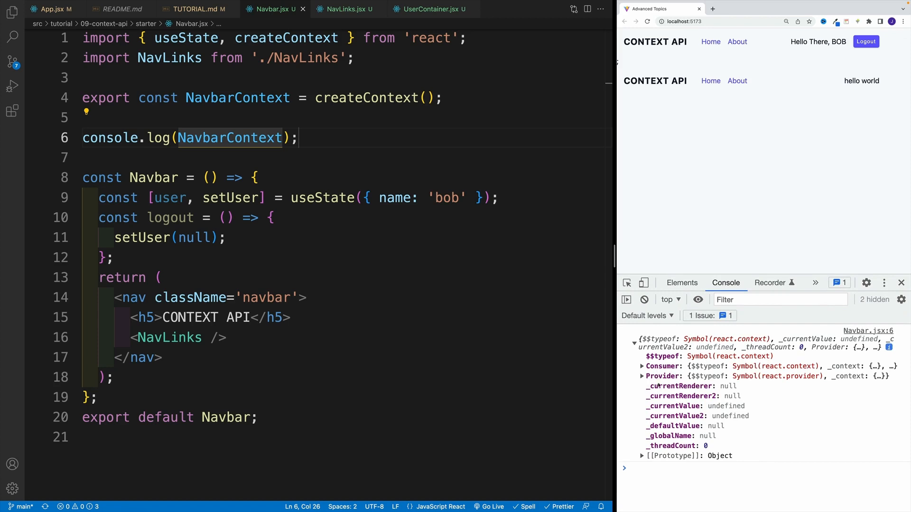
mouse_move(667, 266)
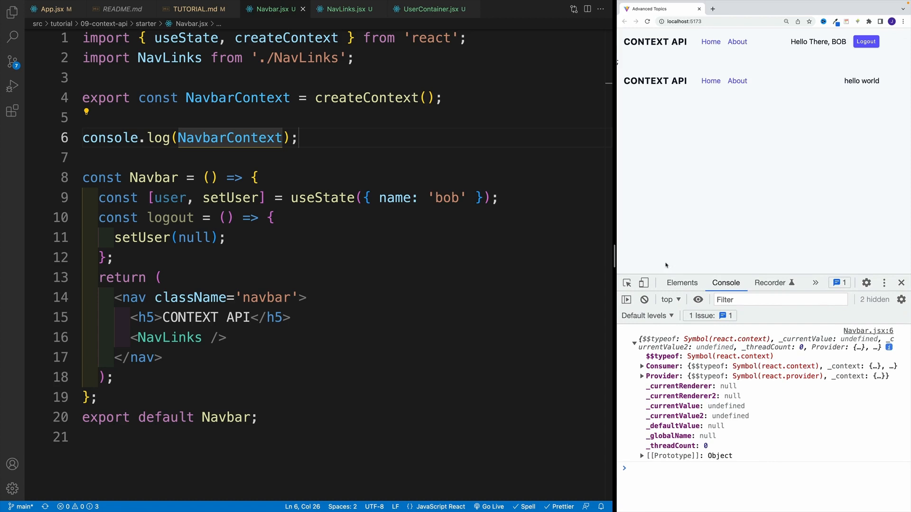
click(161, 277)
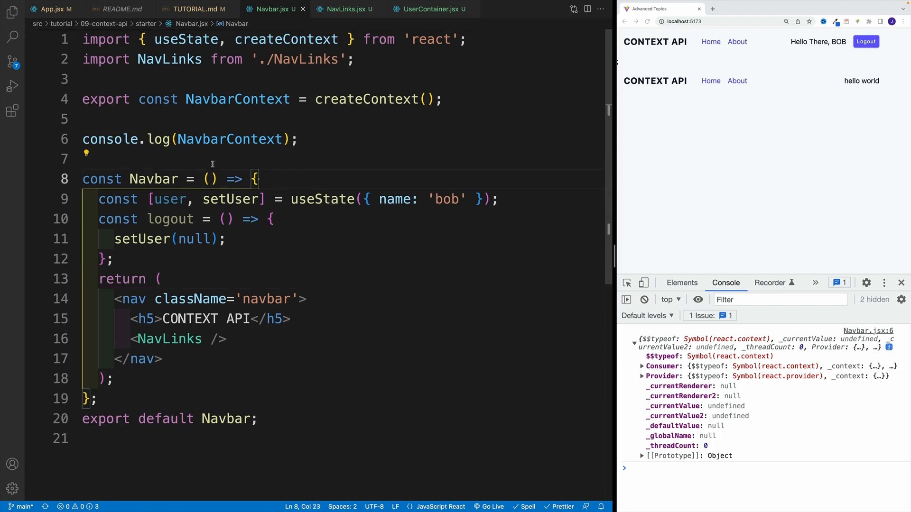
Add a dot after NavbarContext in the log call and browse its Consumer and Provider suggestions
text(.)
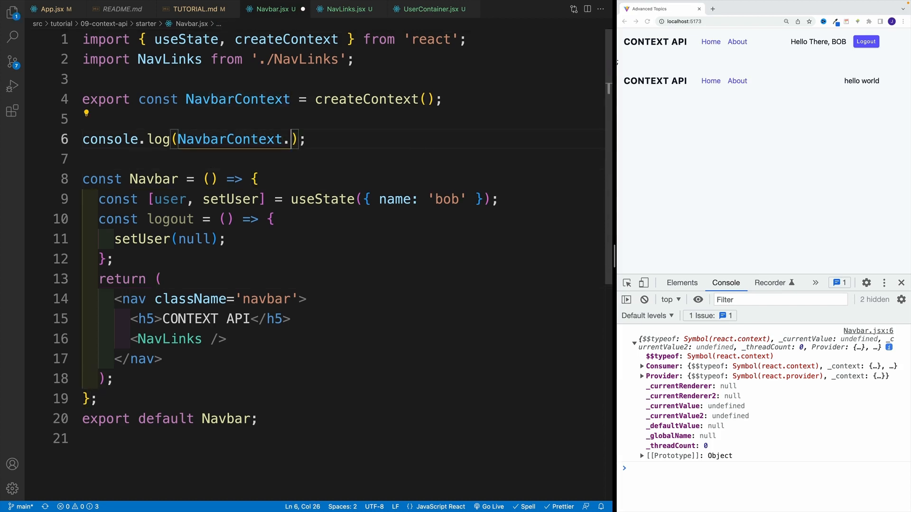
text(.)
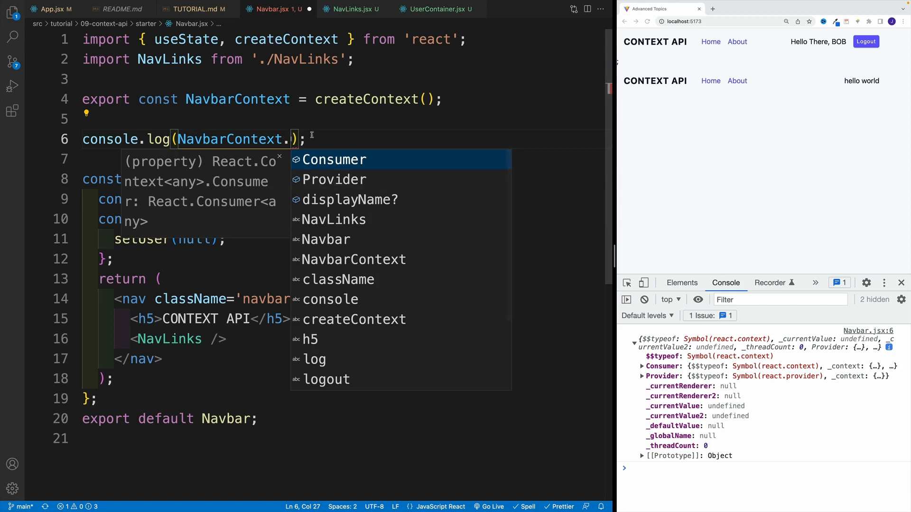
scroll(down, 3)
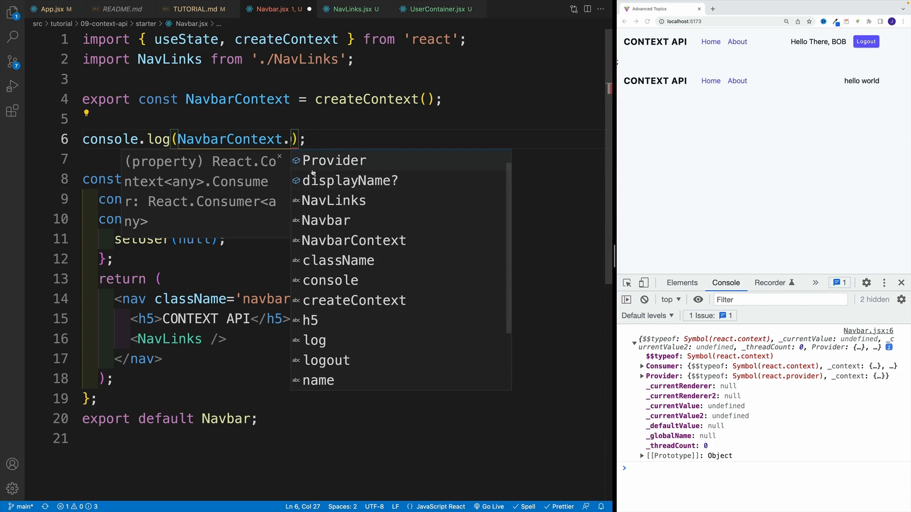
key(Escape)
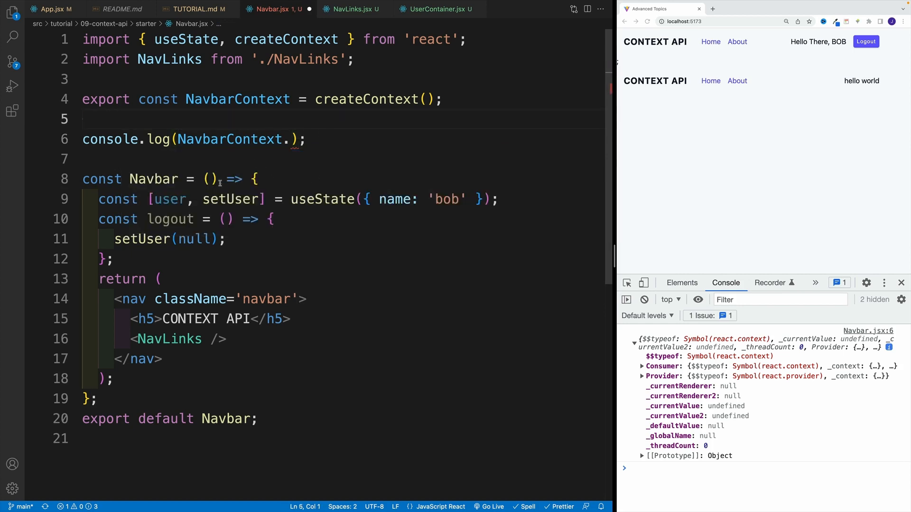
mouse_move(217, 259)
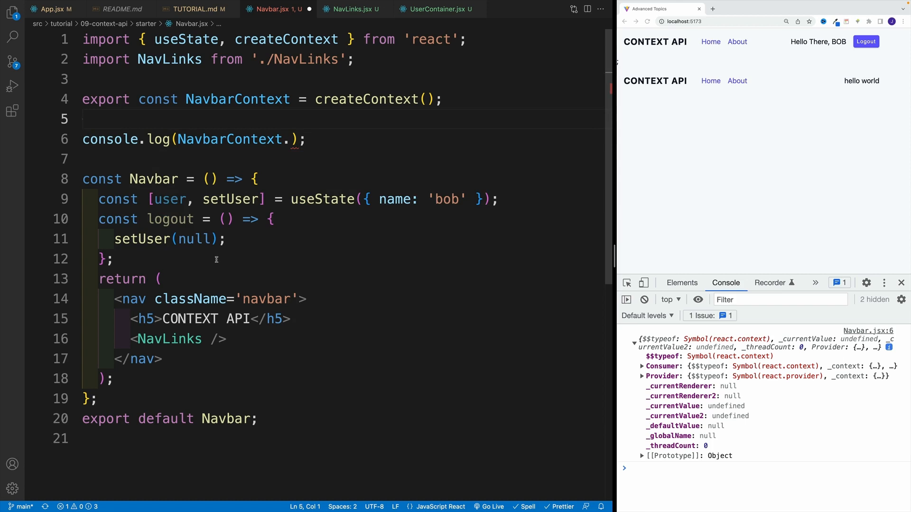
scroll(down, 3)
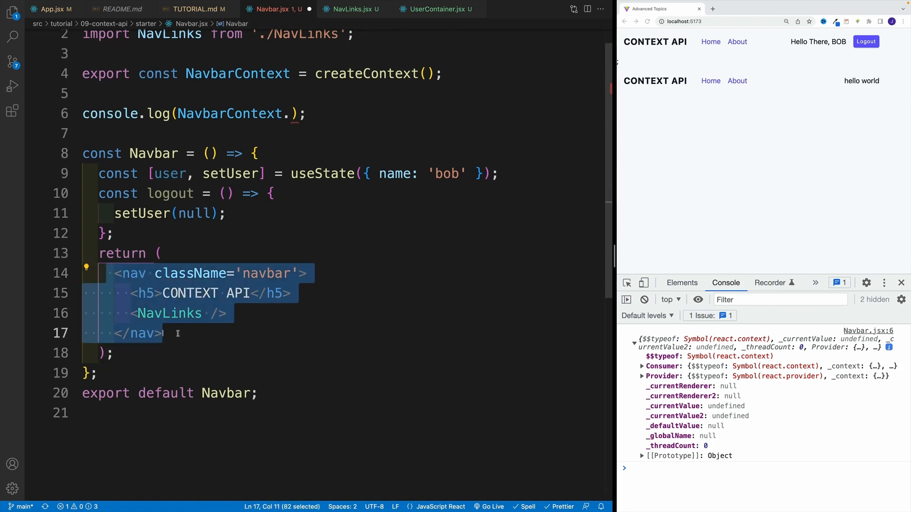
mouse_move(244, 333)
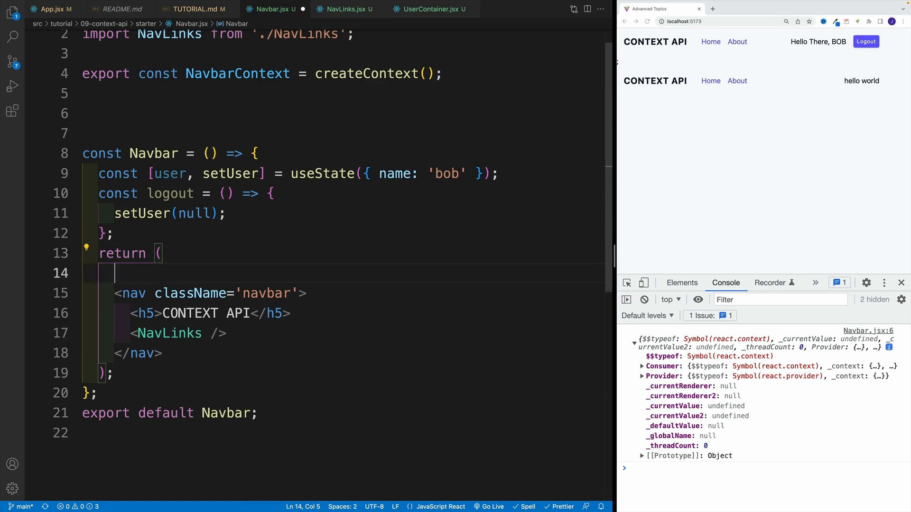
Wrap the nav element in <NavbarContext.Provider value={}> opening and closing tags
text(NavbarContext.Provider>)
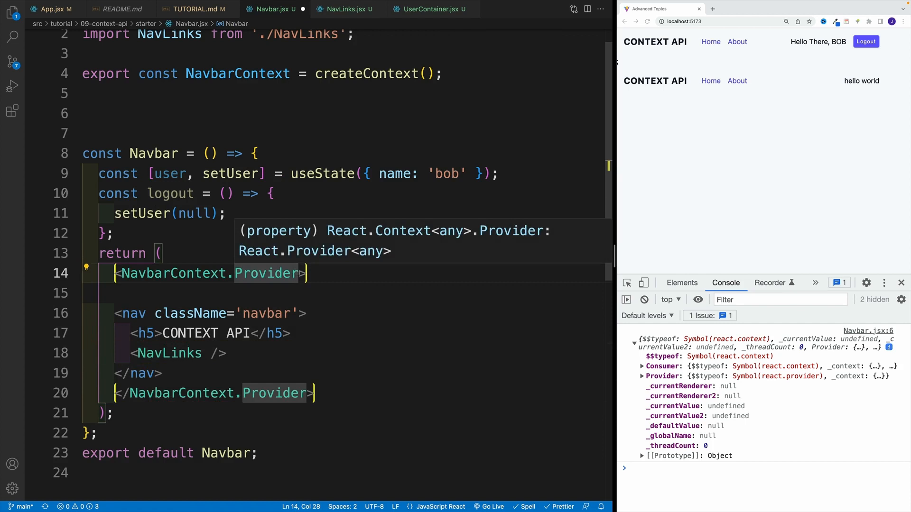
text(value={})
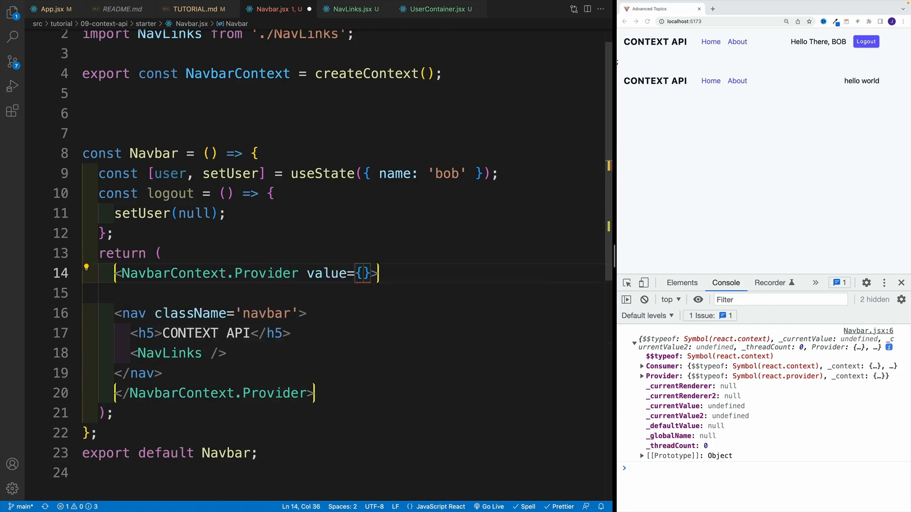
double_click(326, 274)
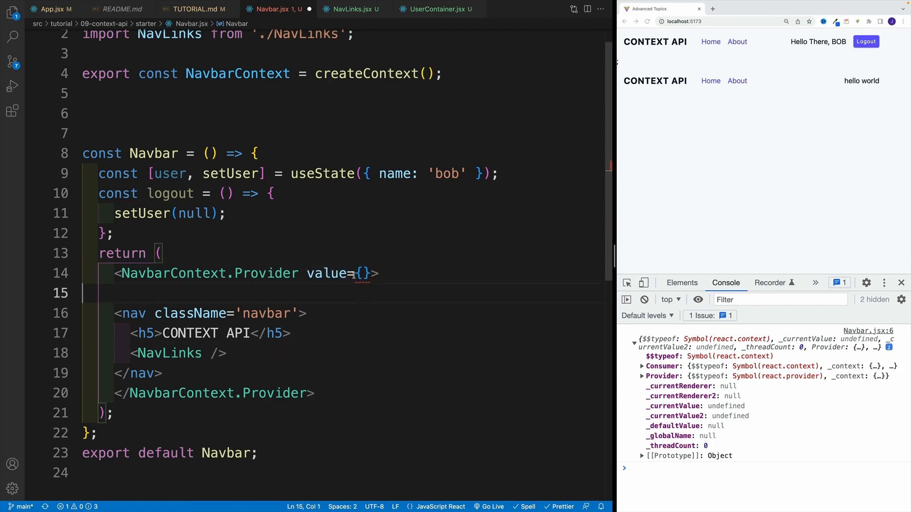
Test the provider with value='hello'
text('')
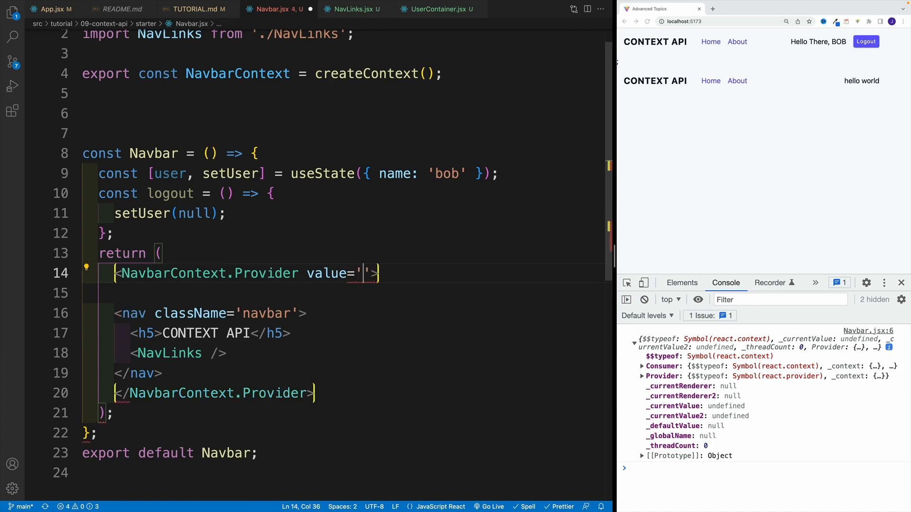
text(hello)
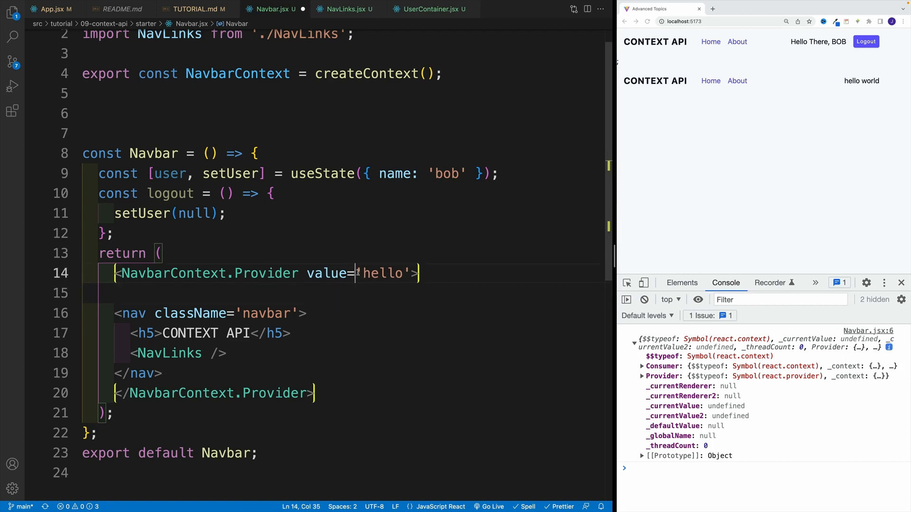
click(400, 303)
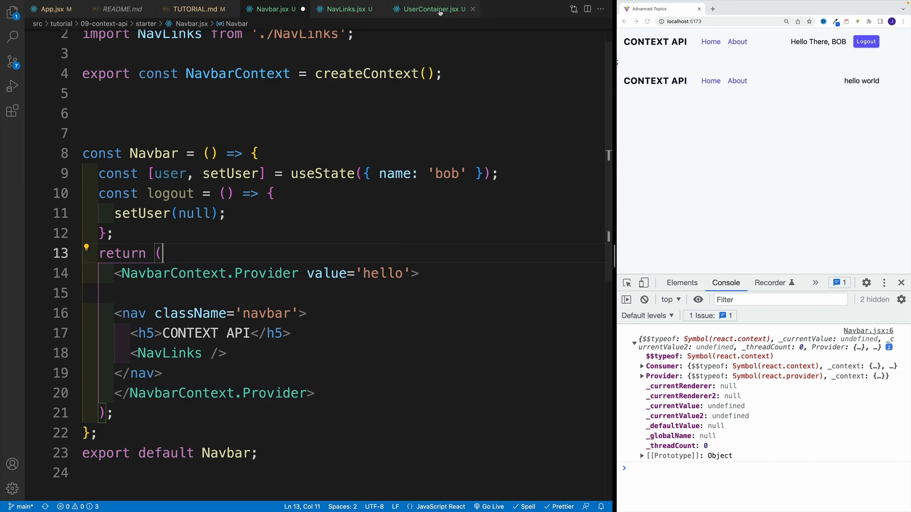
click(384, 293)
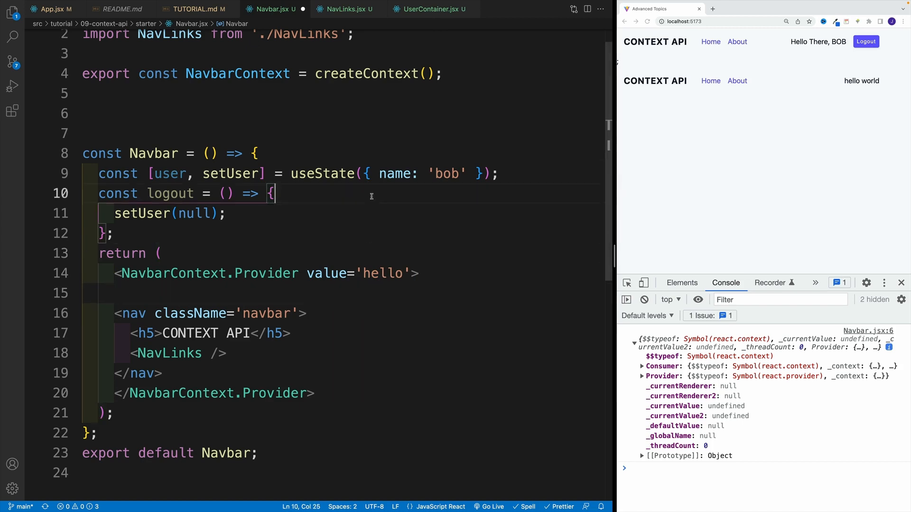
Replace the hello string with an empty object value={{}}
double_click(382, 274)
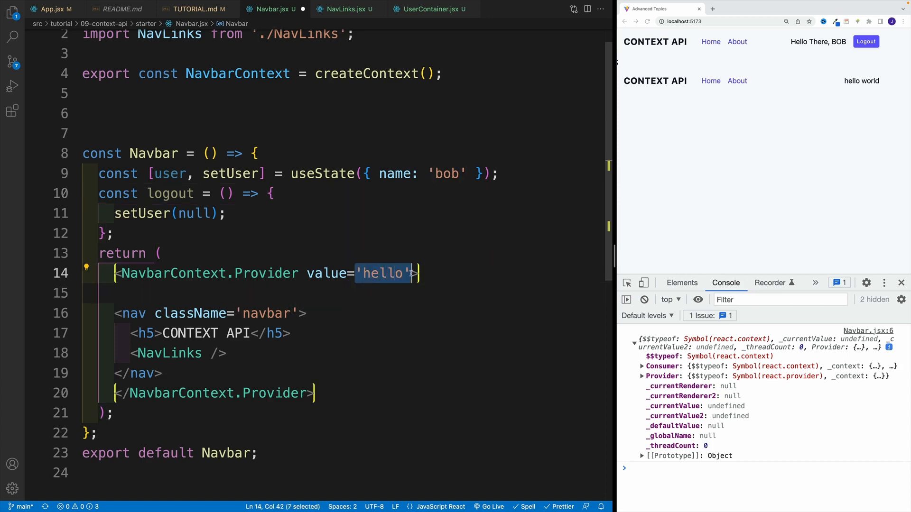
text({})
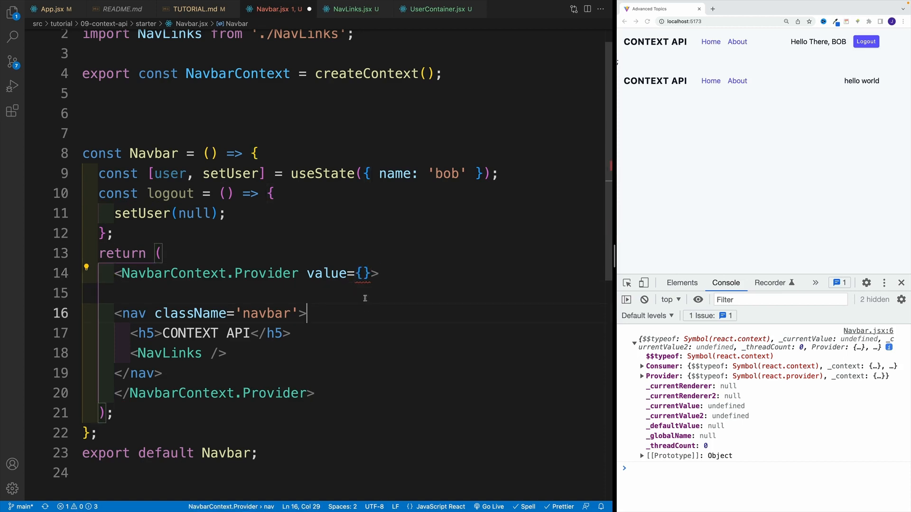
text({})
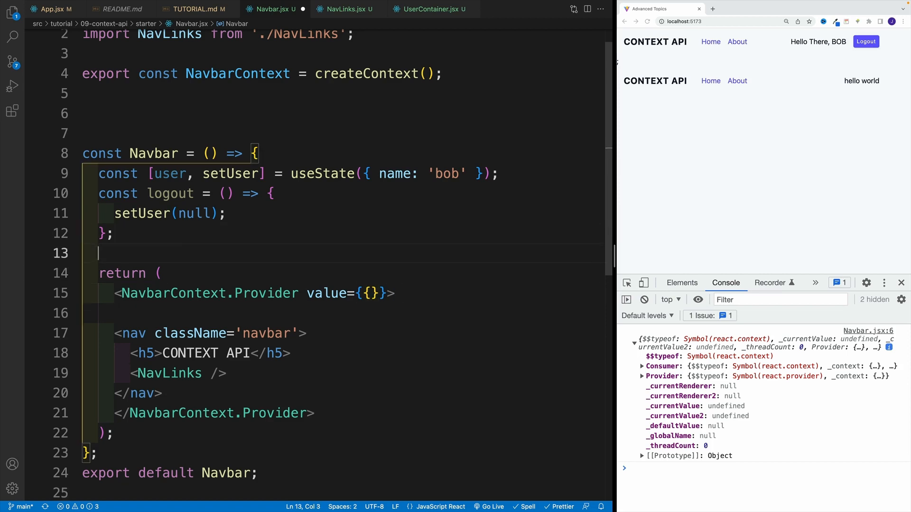
Delete the stray const and pass { user, logout } as the NavbarContext.Provider value
text(const)
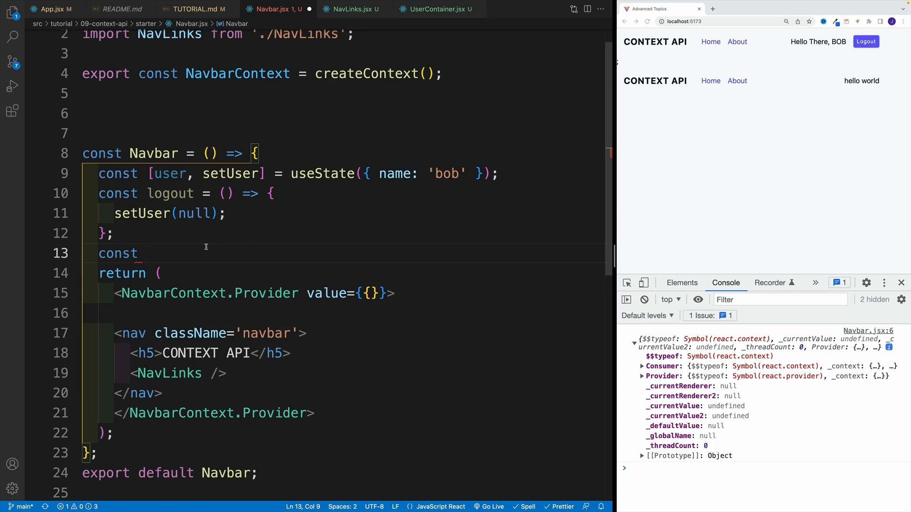
double_click(118, 253)
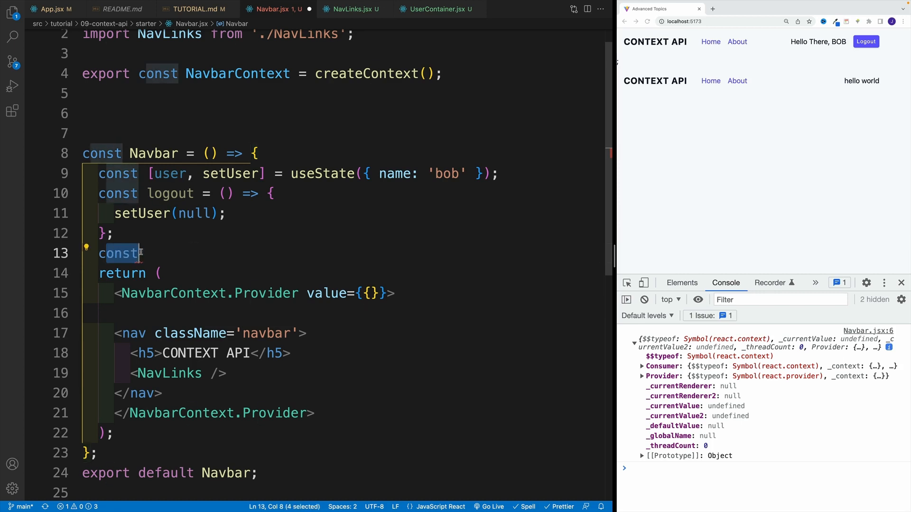
key(Backspace)
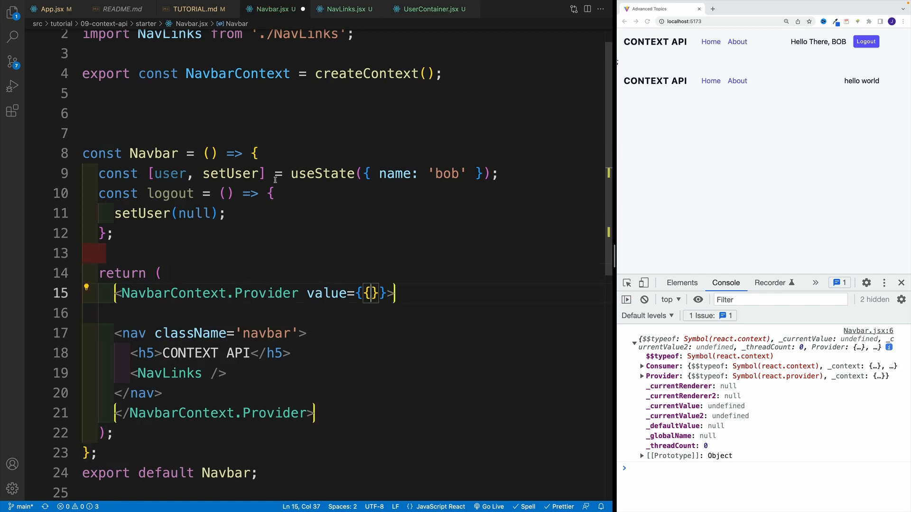
double_click(169, 173)
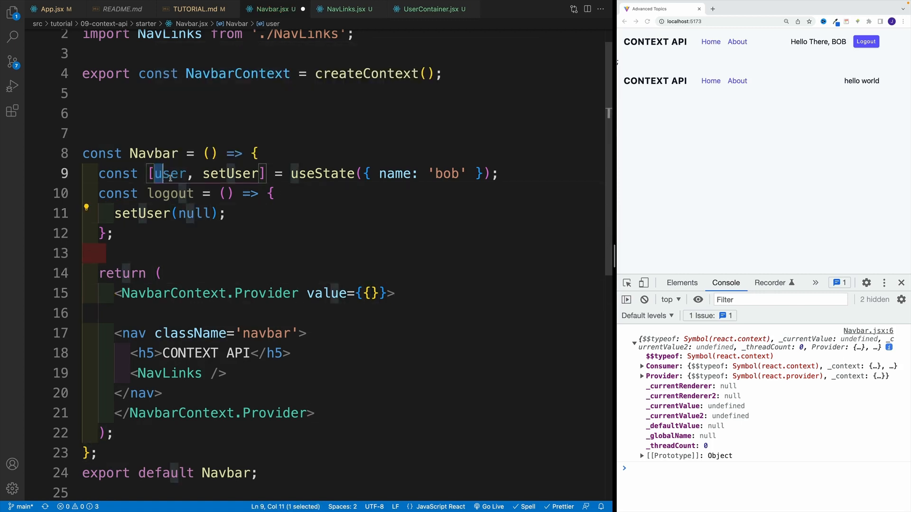
click(369, 293)
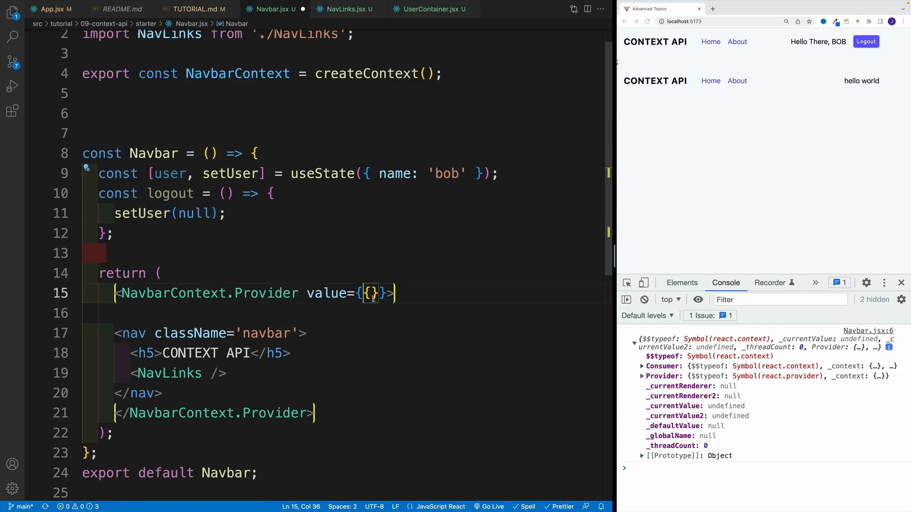
text(user, logout)
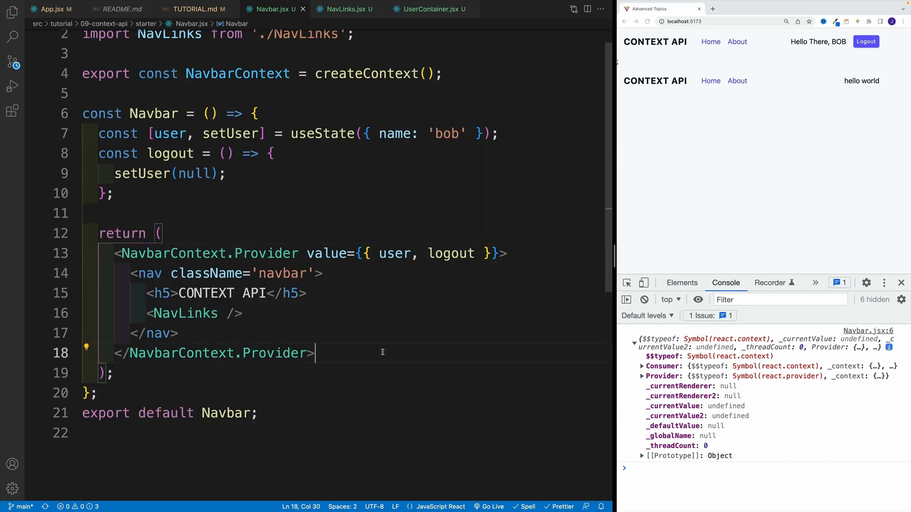
mouse_move(432, 9)
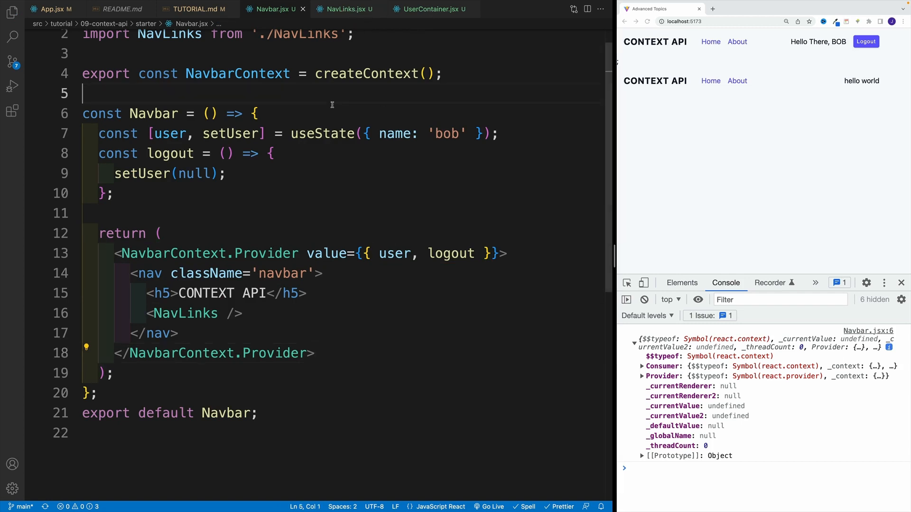
Scroll to the top of Navbar.jsx and switch to UserContainer.jsx to read the context there
scroll(up, 3)
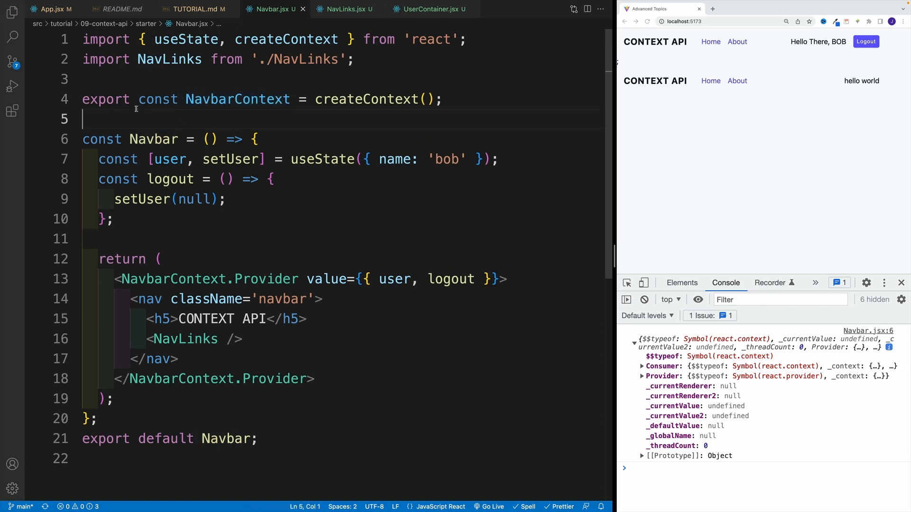
double_click(106, 99)
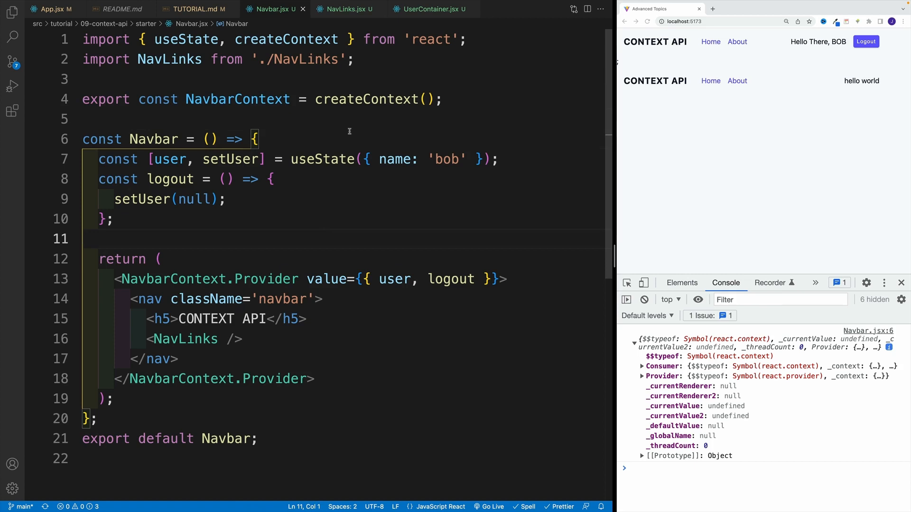
click(427, 8)
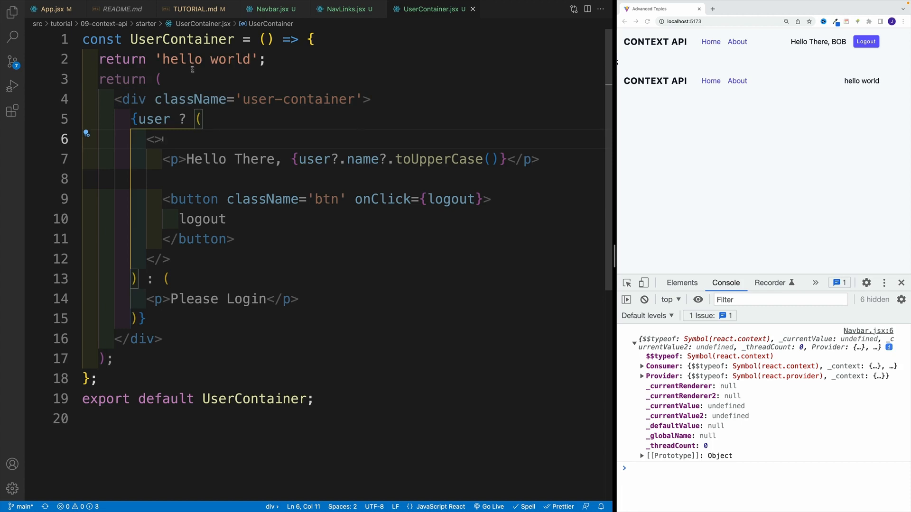
Add a useContext() call inside UserContainer with useContext imported from react
key(Enter)
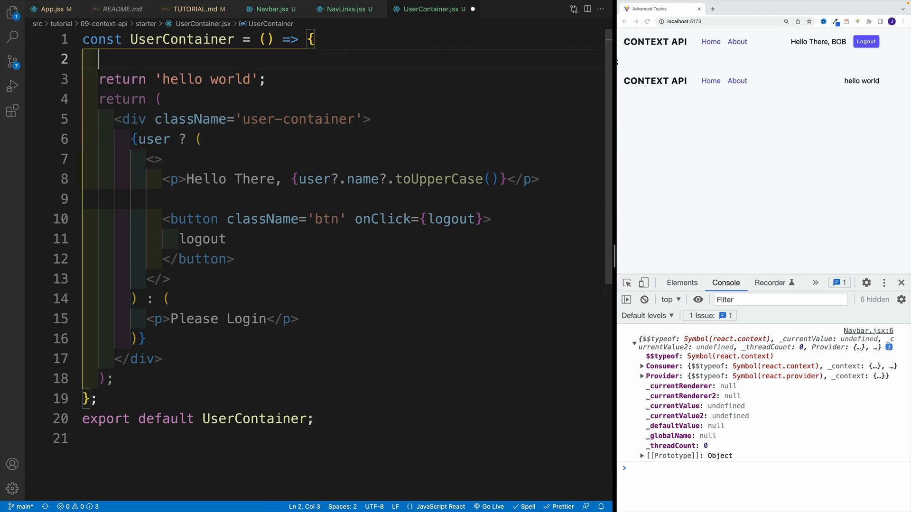
key(Enter)
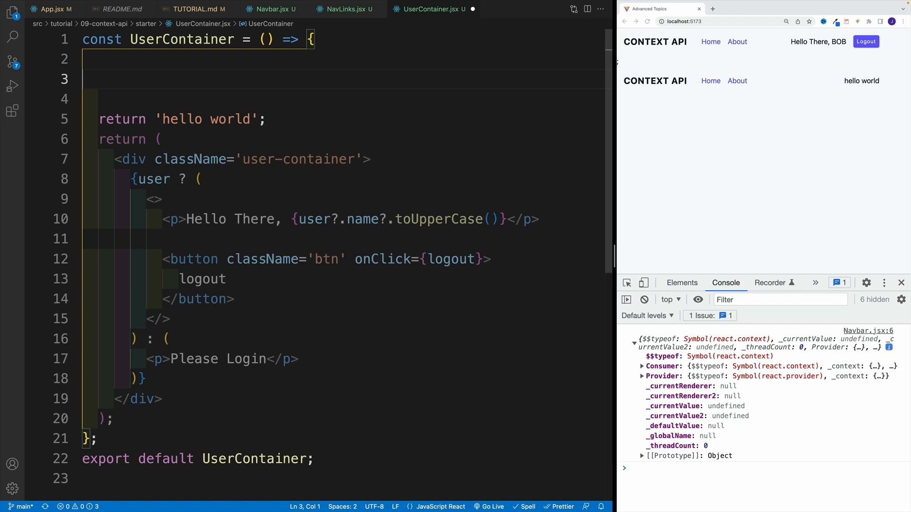
text(useContext)
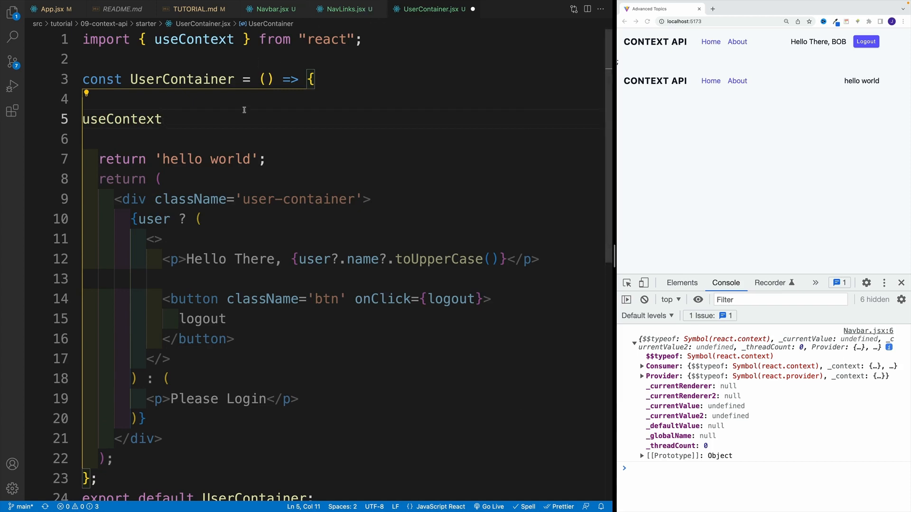
double_click(194, 39)
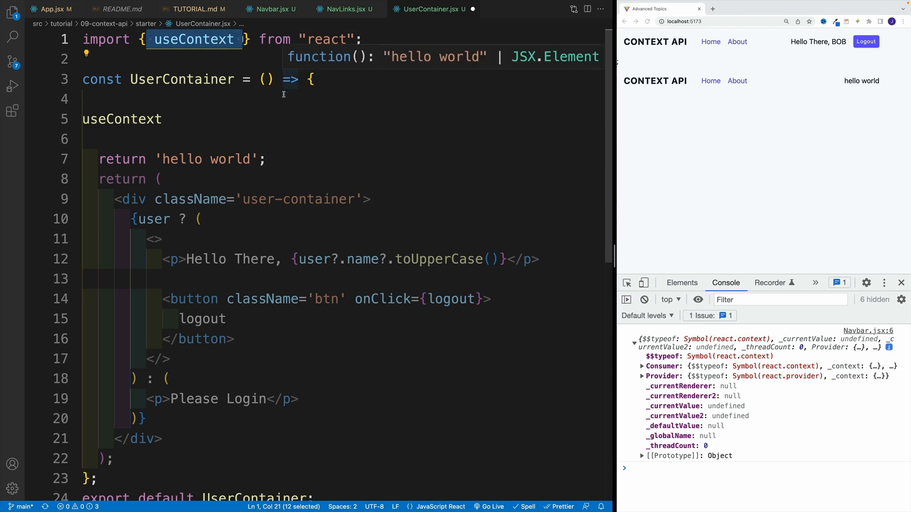
text(())
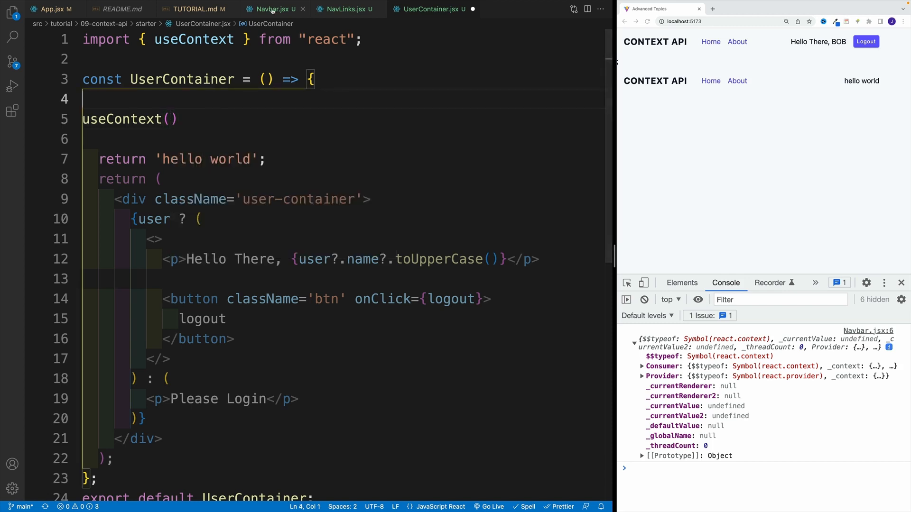
Pass NavbarContext to useContext, auto-importing it from ./Navbar
click(270, 9)
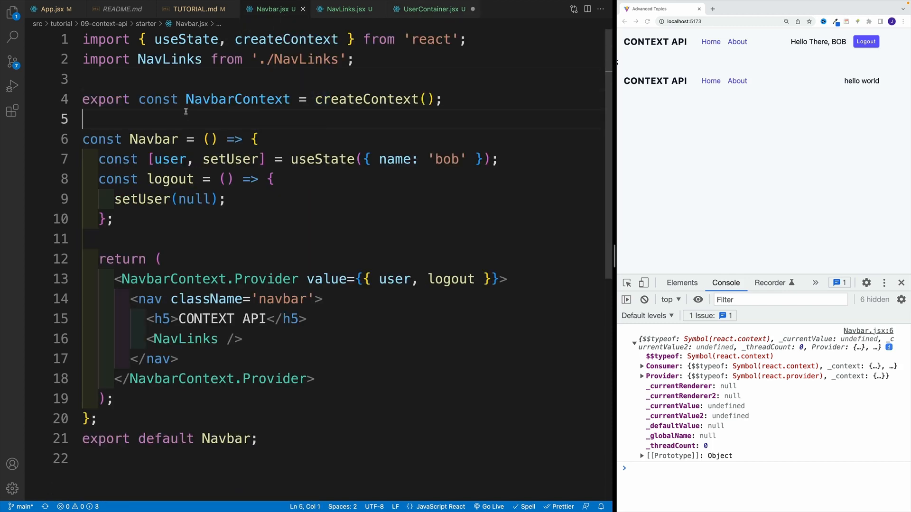
double_click(238, 100)
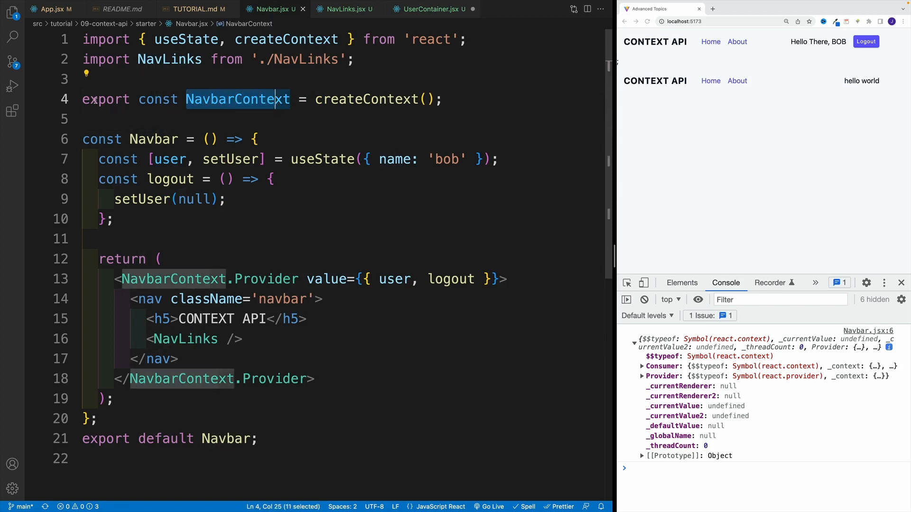
click(433, 9)
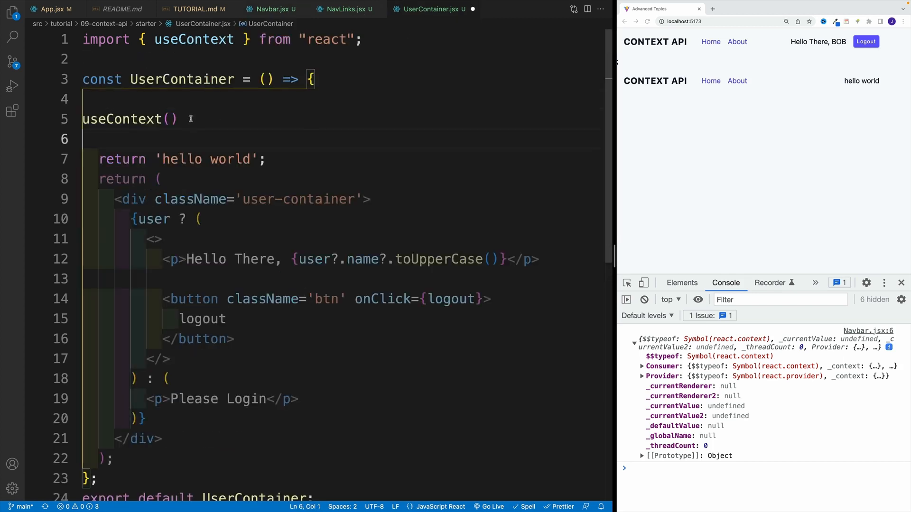
click(169, 119)
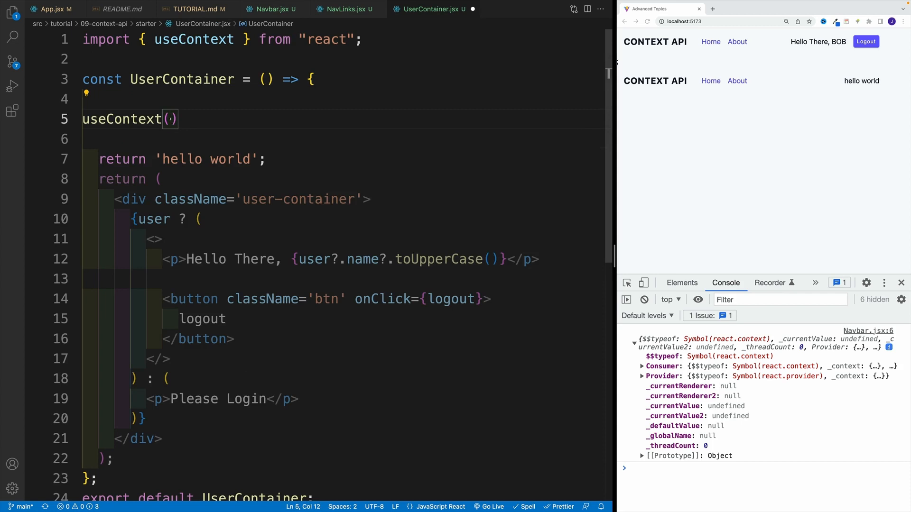
text(Navb)
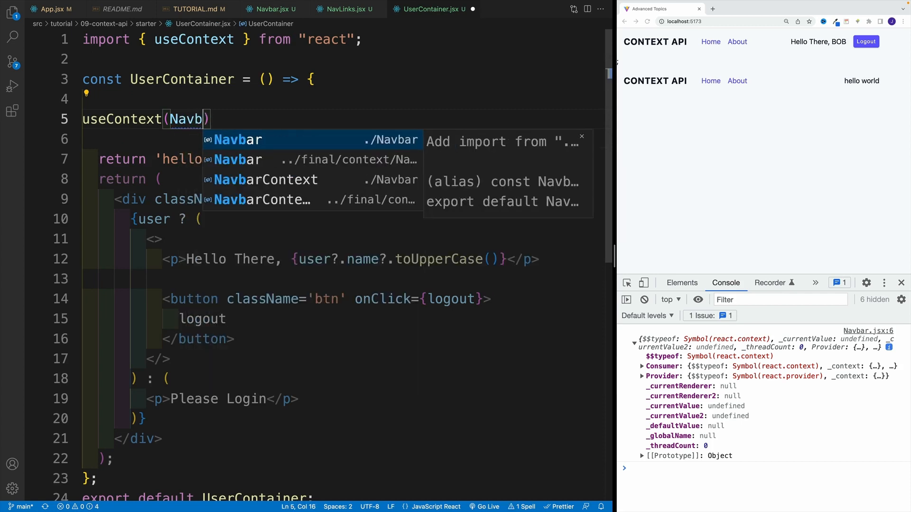
click(265, 180)
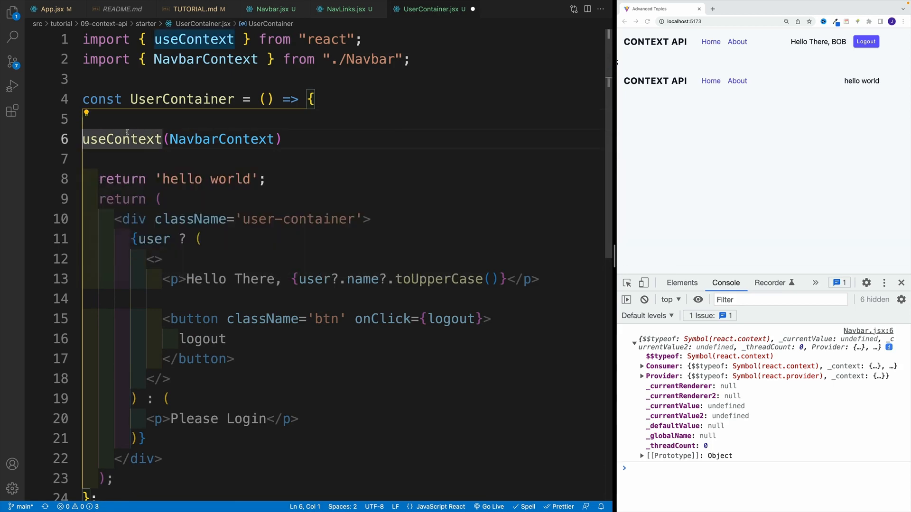
mouse_move(276, 9)
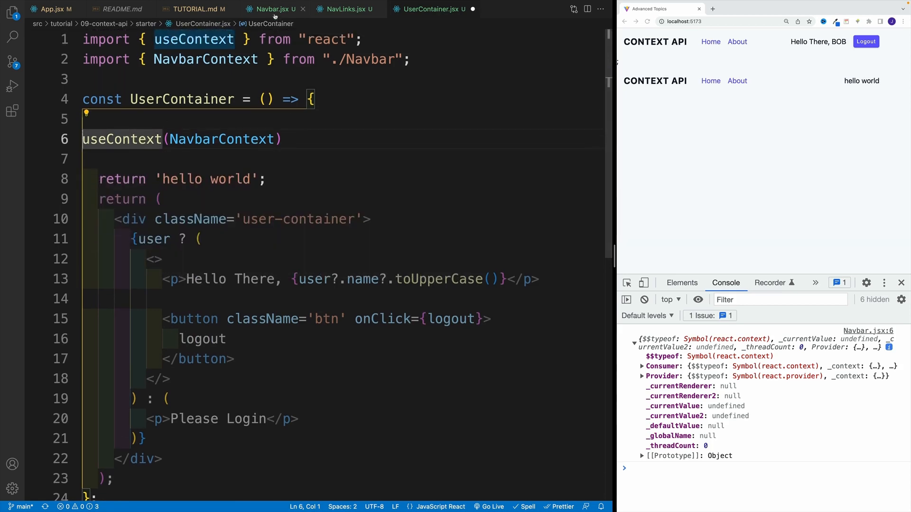
Check Navbar.jsx for the value the provider passes, then return to UserContainer.jsx
click(274, 9)
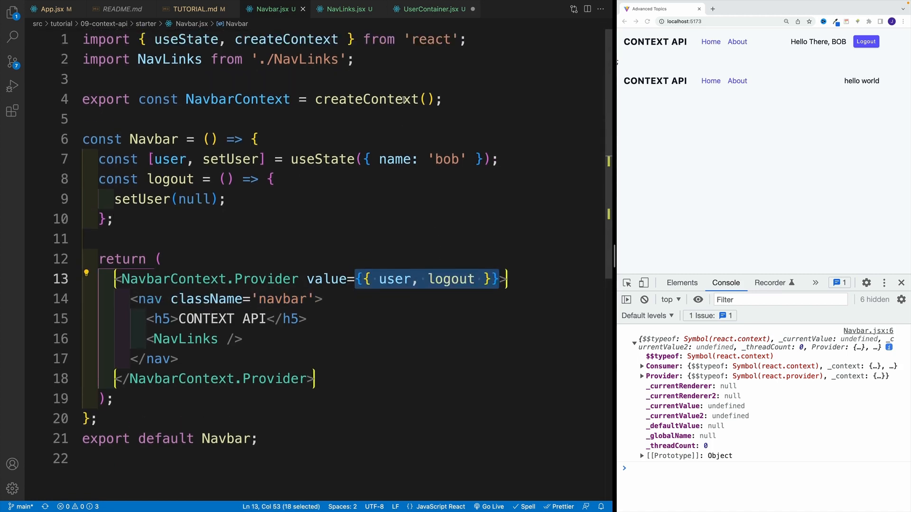
click(426, 9)
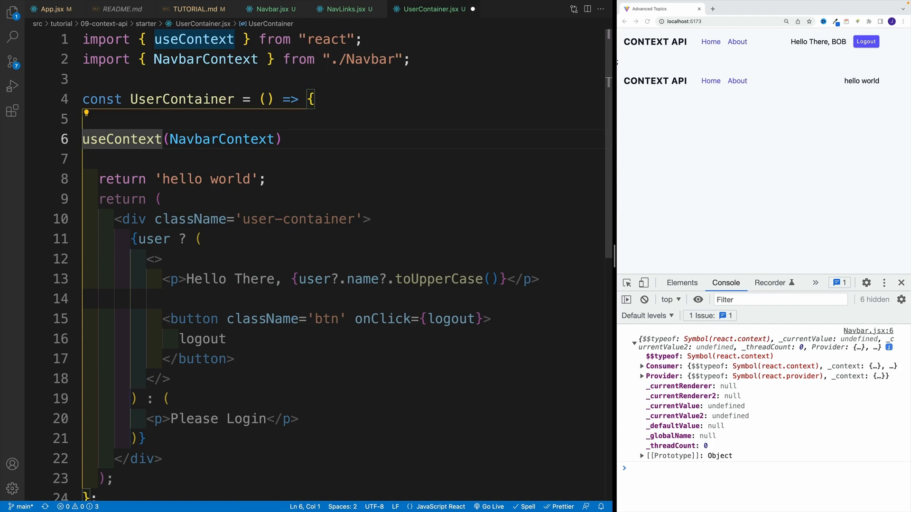
Store the context result in const value, log it, and confirm the user and logout object in the console
text(const value =)
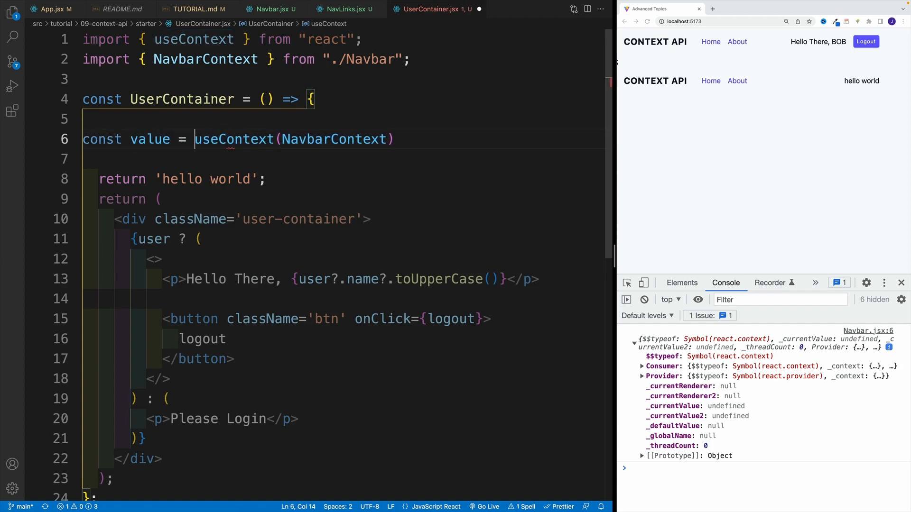
text(log(value);)
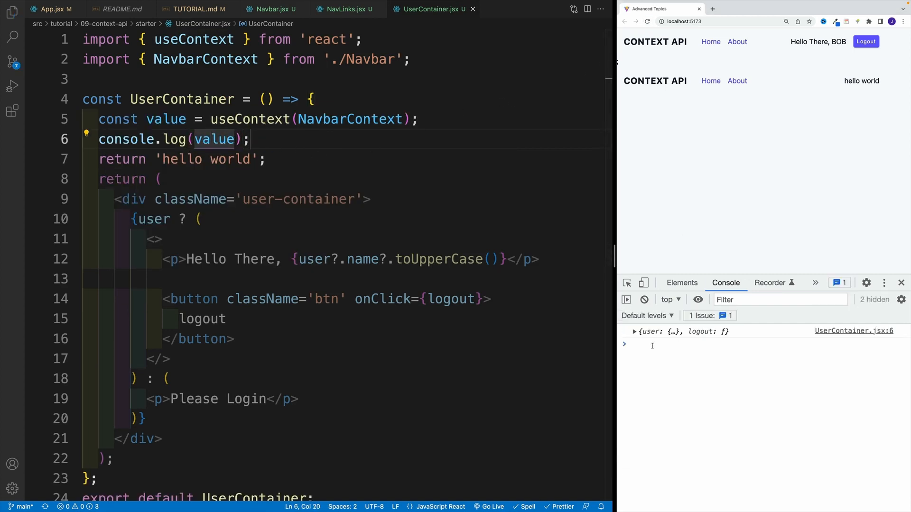
click(635, 331)
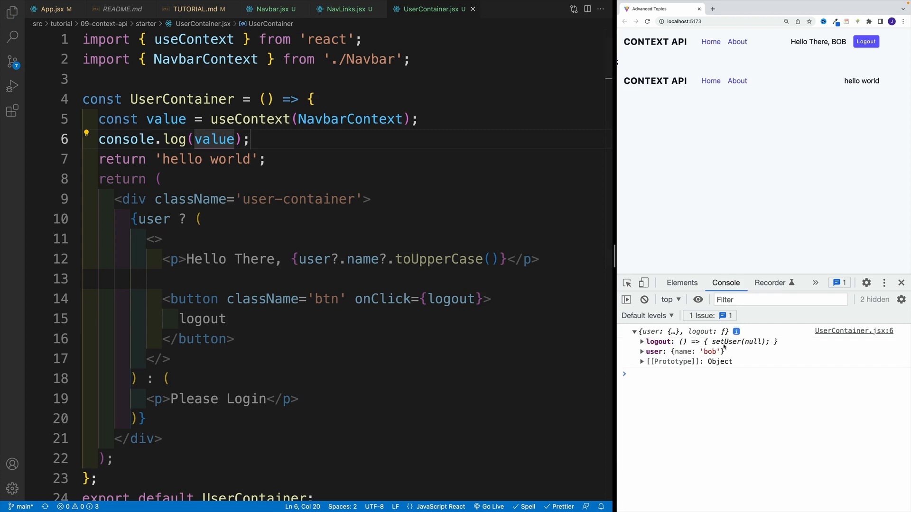
mouse_move(478, 287)
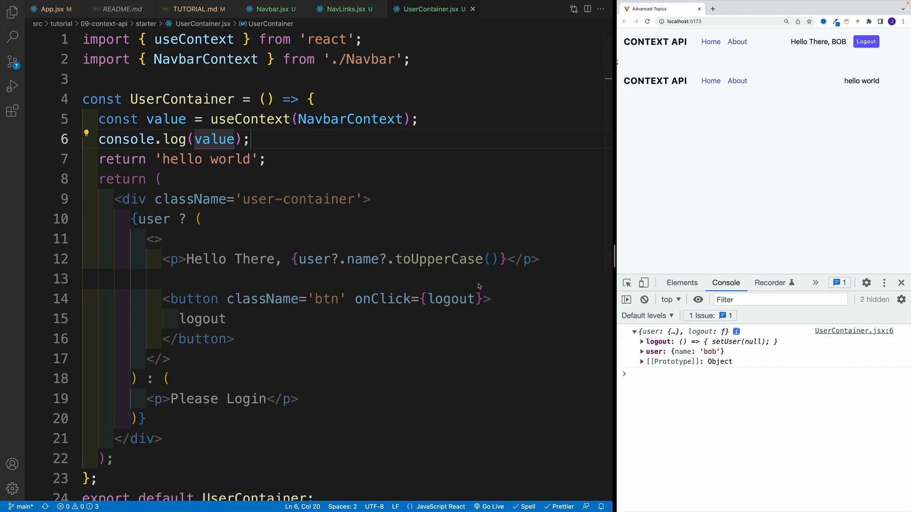
click(163, 179)
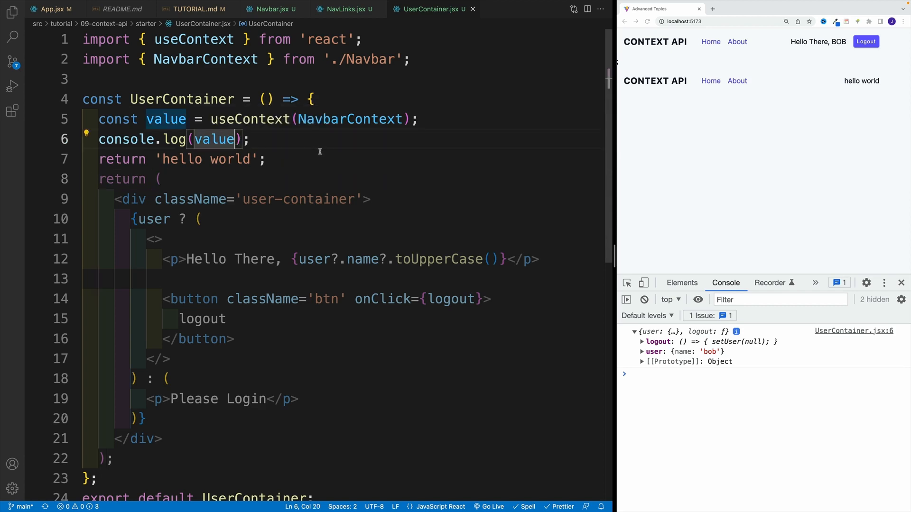
text(.)
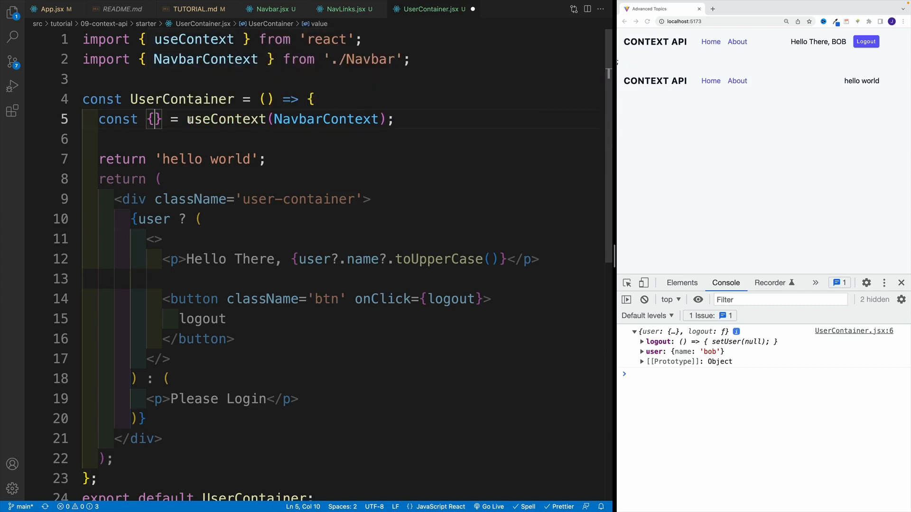
mouse_move(223, 120)
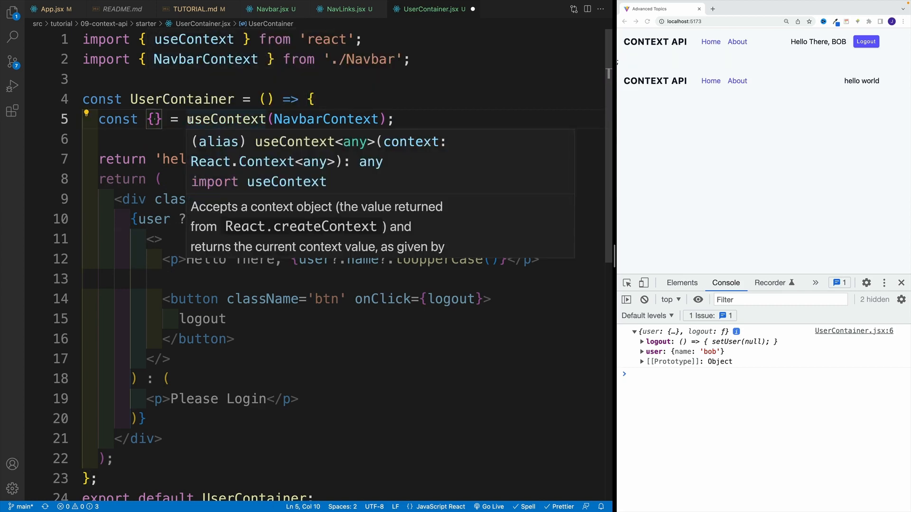
Destructure { user, logout } from useContext, remove the 'hello world' return, and save
text(u)
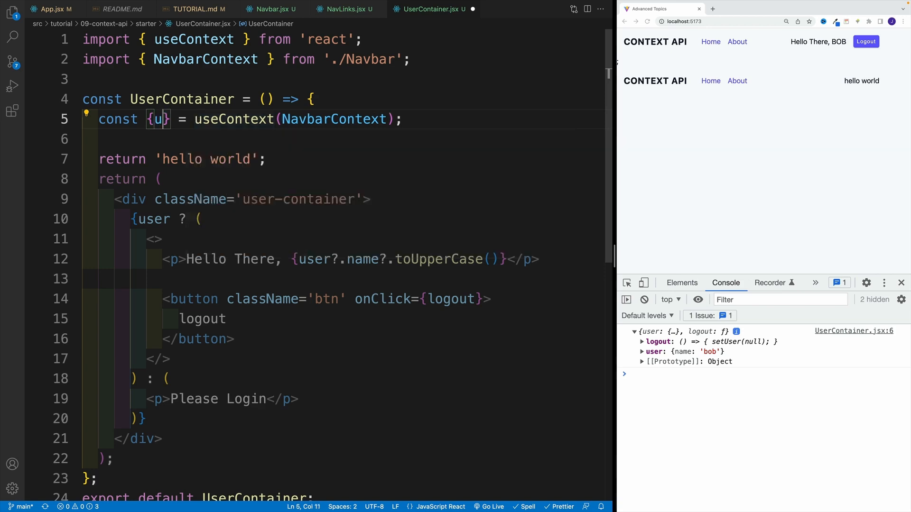
text(ser,logout)
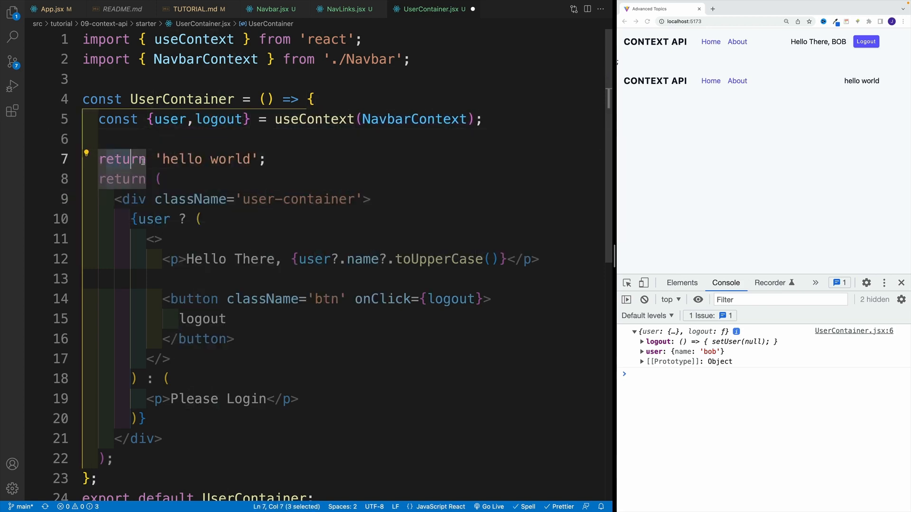
key(Delete)
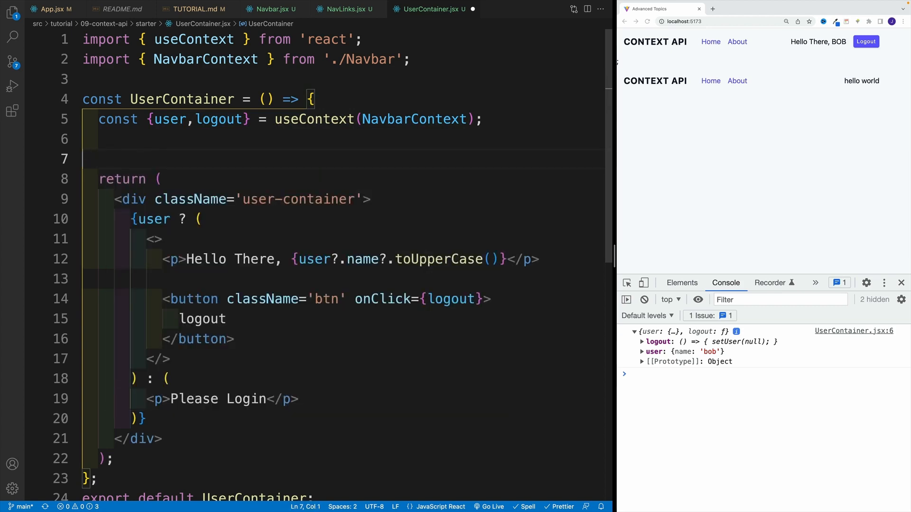
key(ctrl+s)
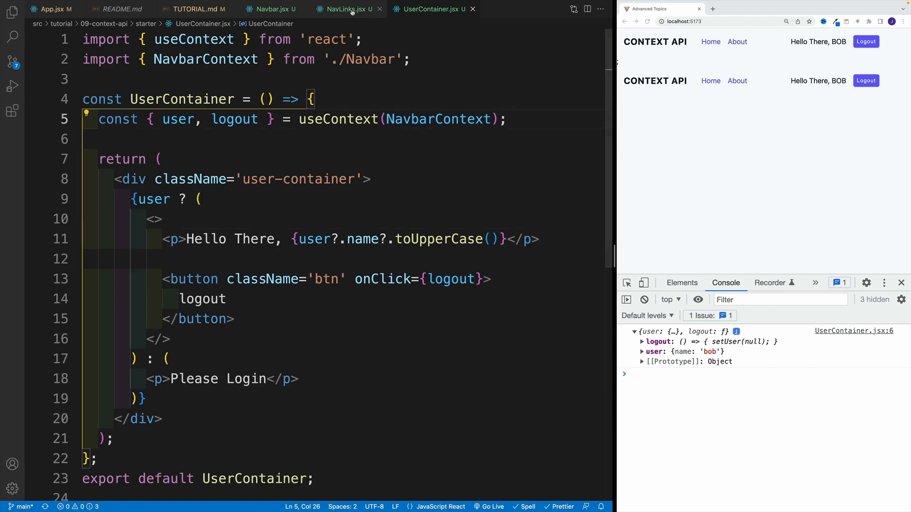
Review NavLinks.jsx, then click Logout in the second navbar so it shows Please Login
click(346, 8)
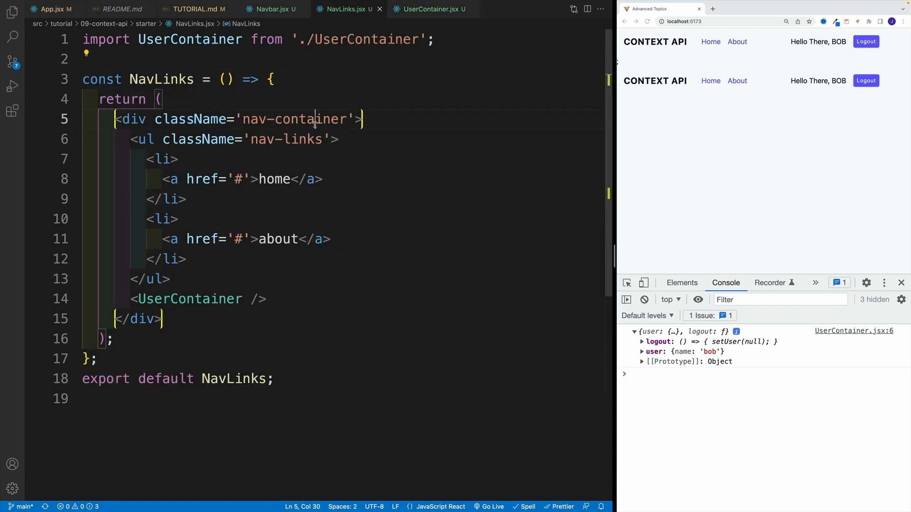
click(164, 319)
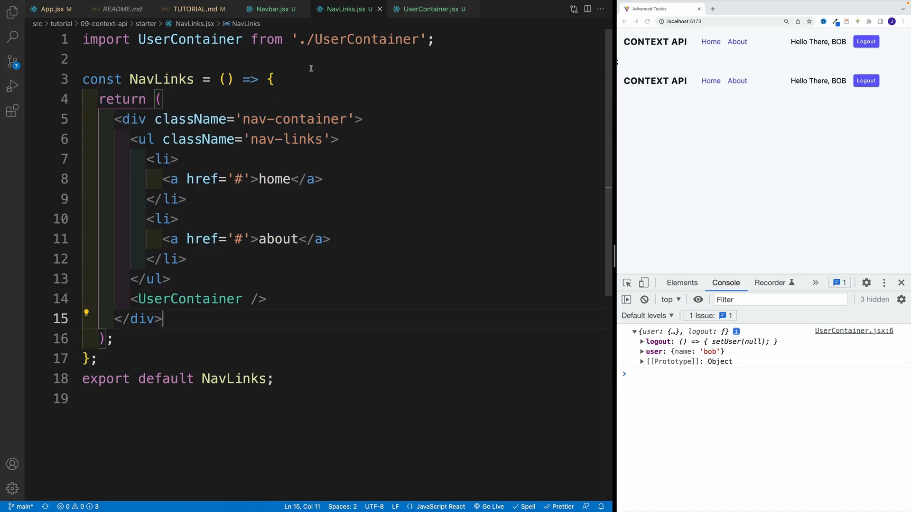
mouse_move(433, 8)
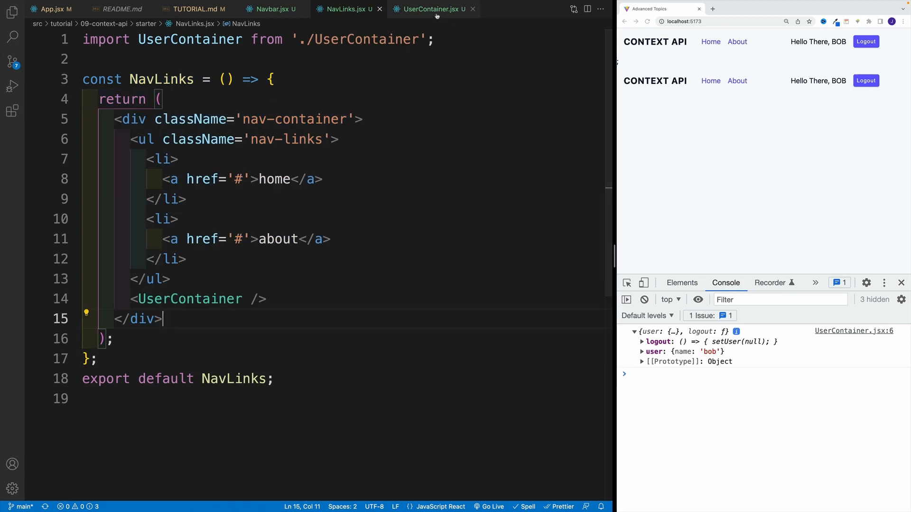
click(429, 9)
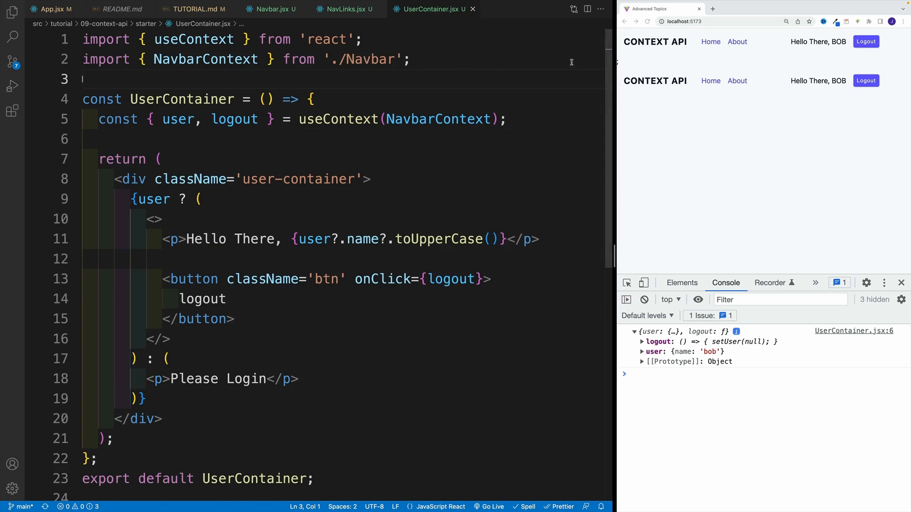
click(866, 80)
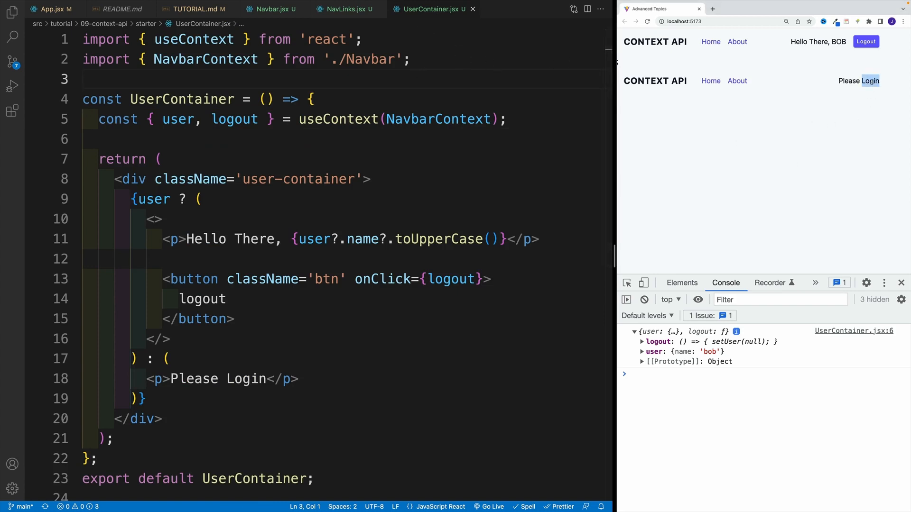
click(161, 159)
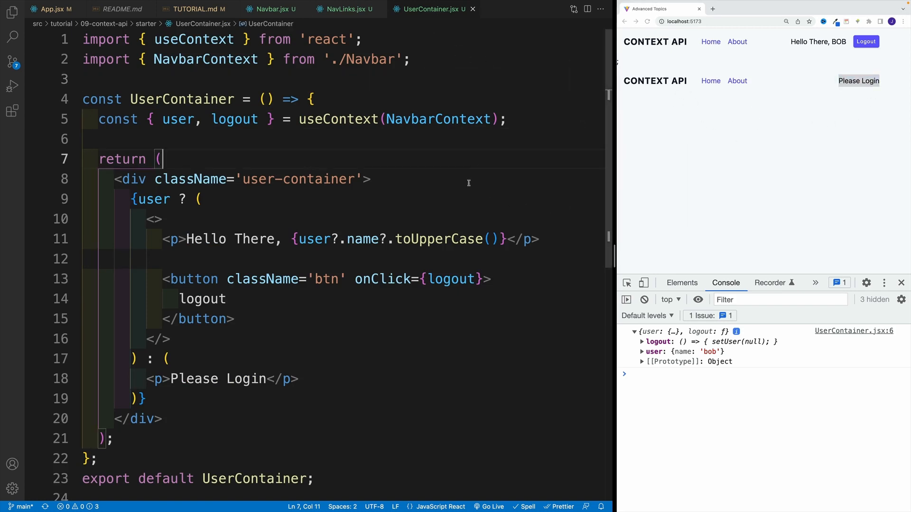